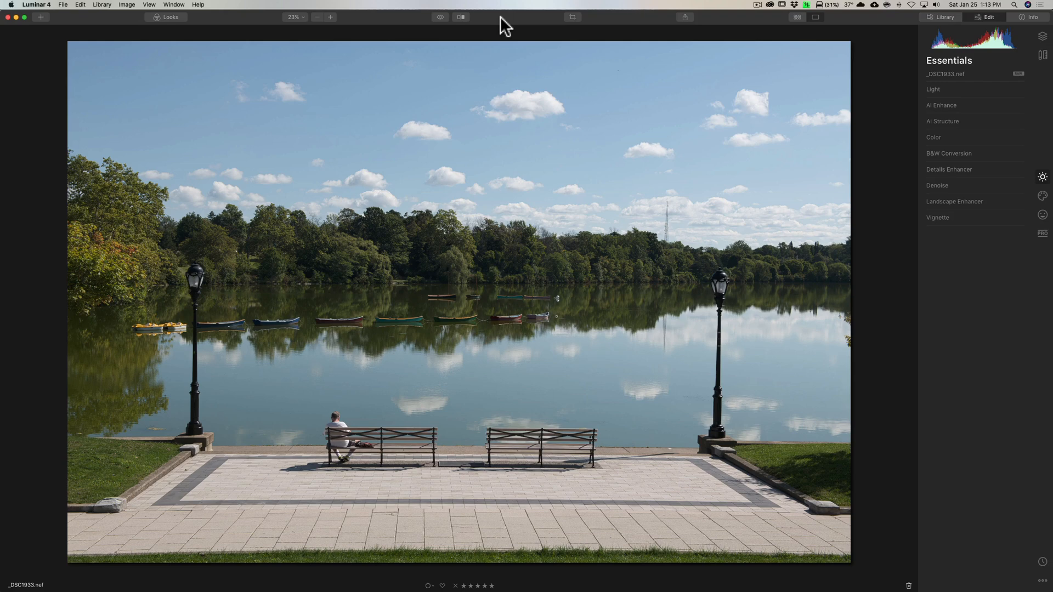
mouse_move(1043, 55)
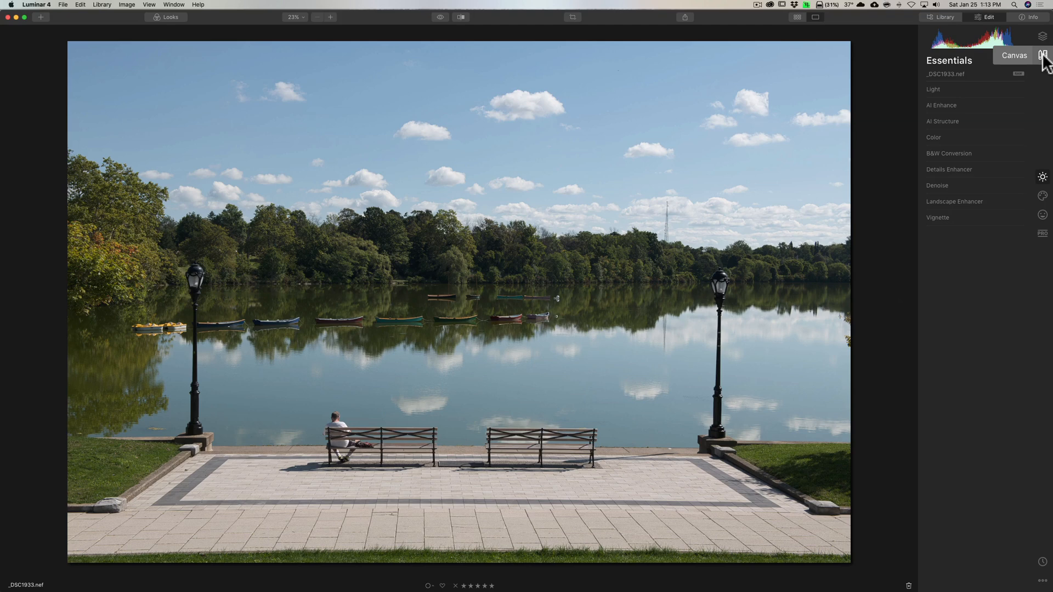
- Enable Auto Distortion Corrections under Canvas > Lens & Geometry
click(1043, 55)
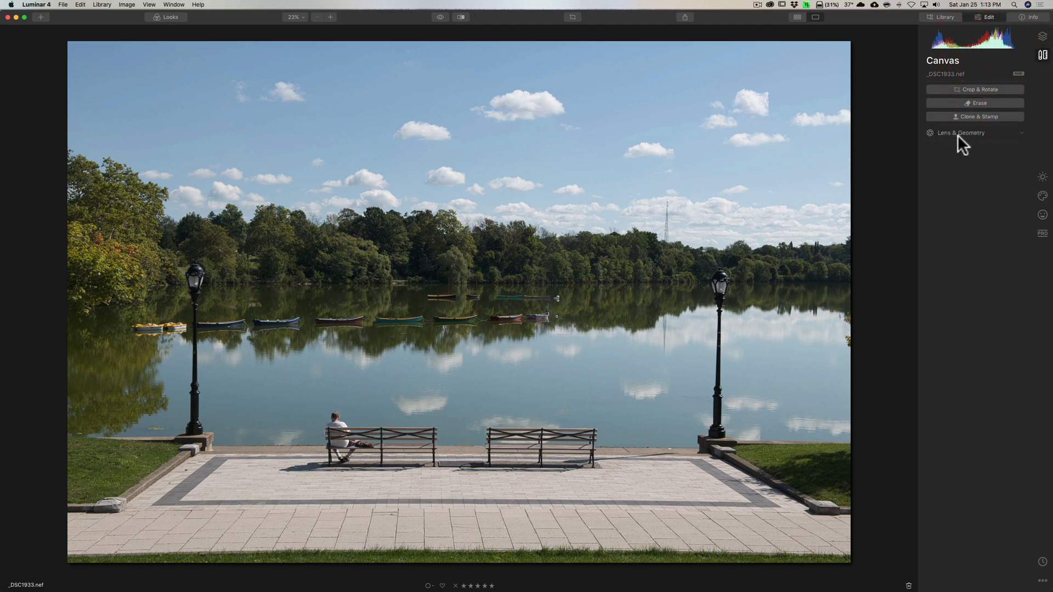
click(961, 132)
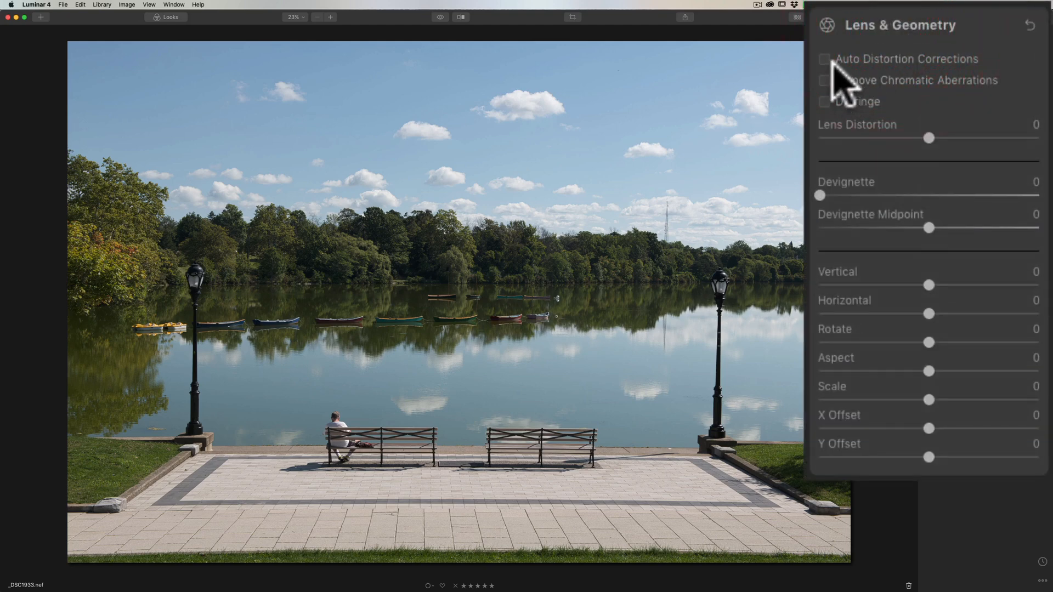
click(823, 59)
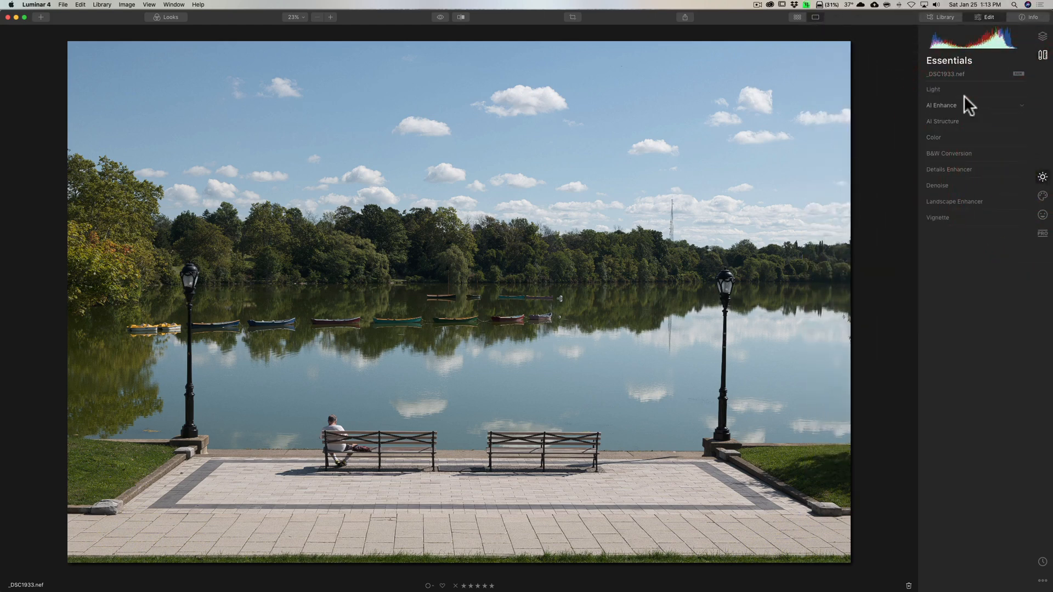
- Compare profiles in Light advanced settings and set the camera profile to Camera Vivid
click(1017, 90)
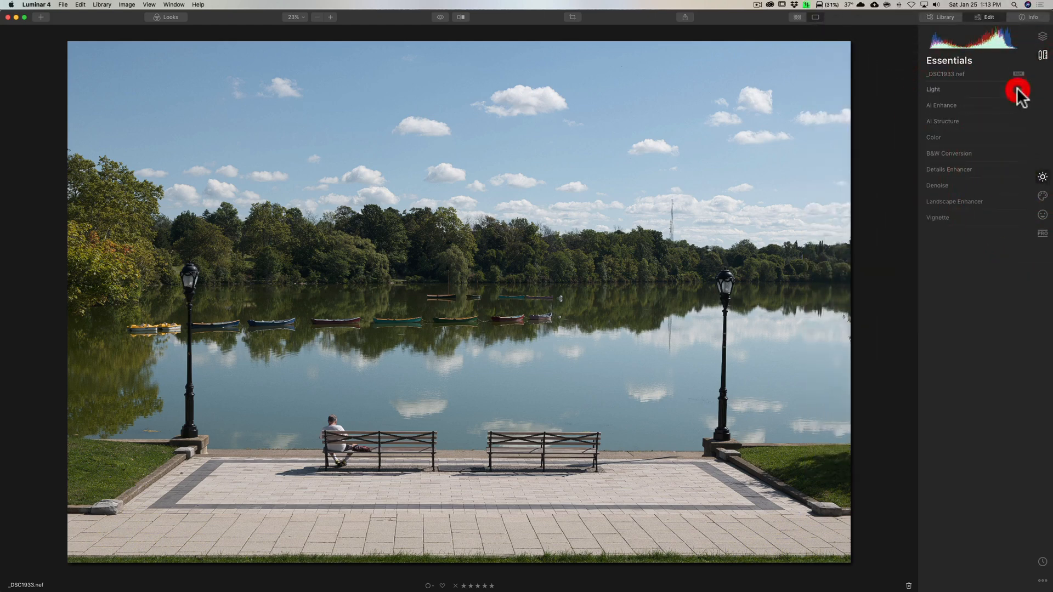
click(933, 90)
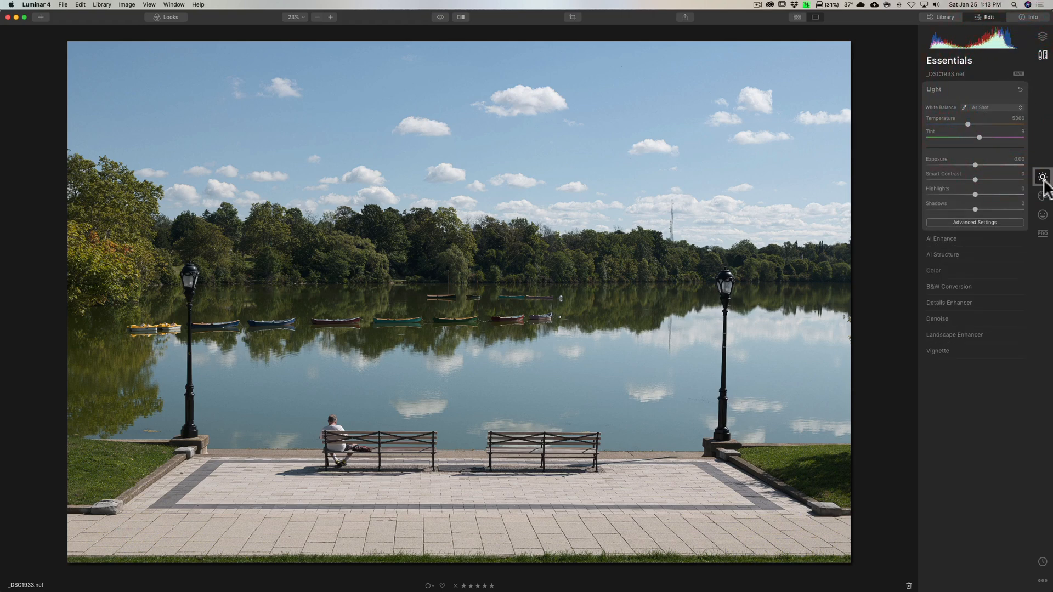
mouse_move(1043, 180)
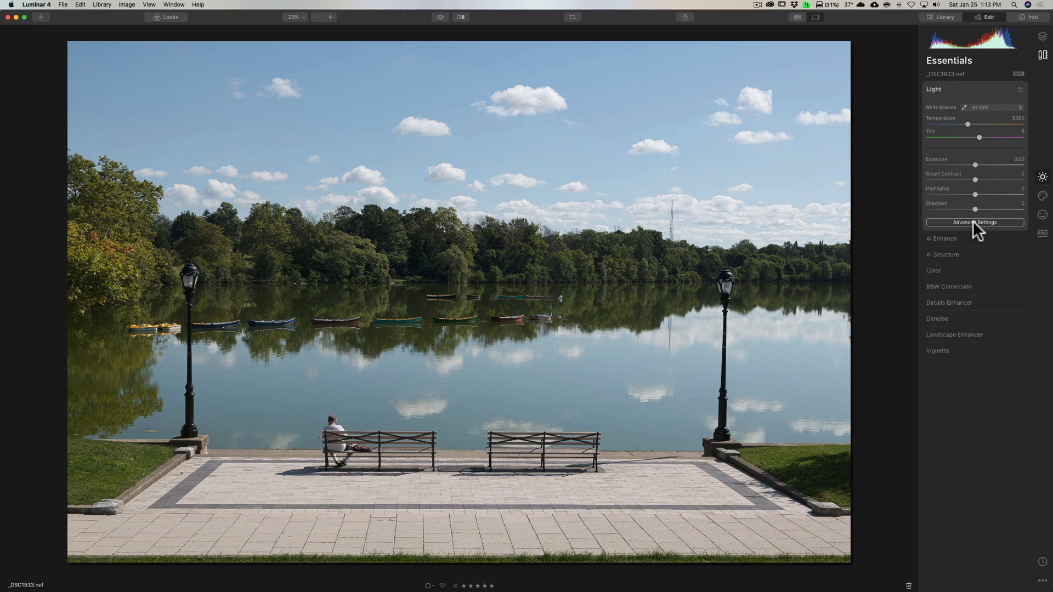
click(974, 222)
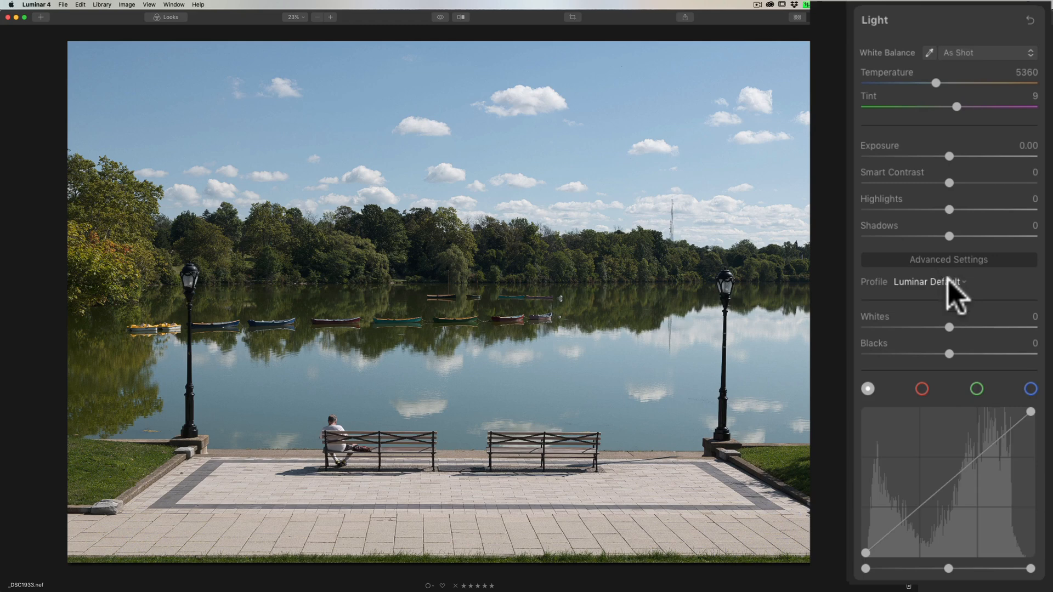
mouse_move(956, 301)
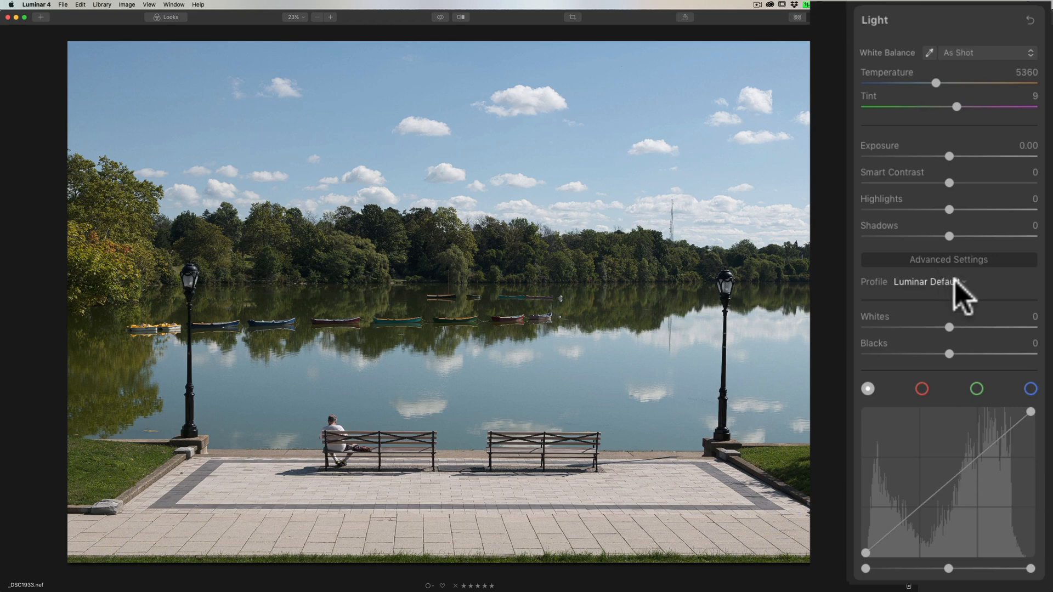
click(928, 282)
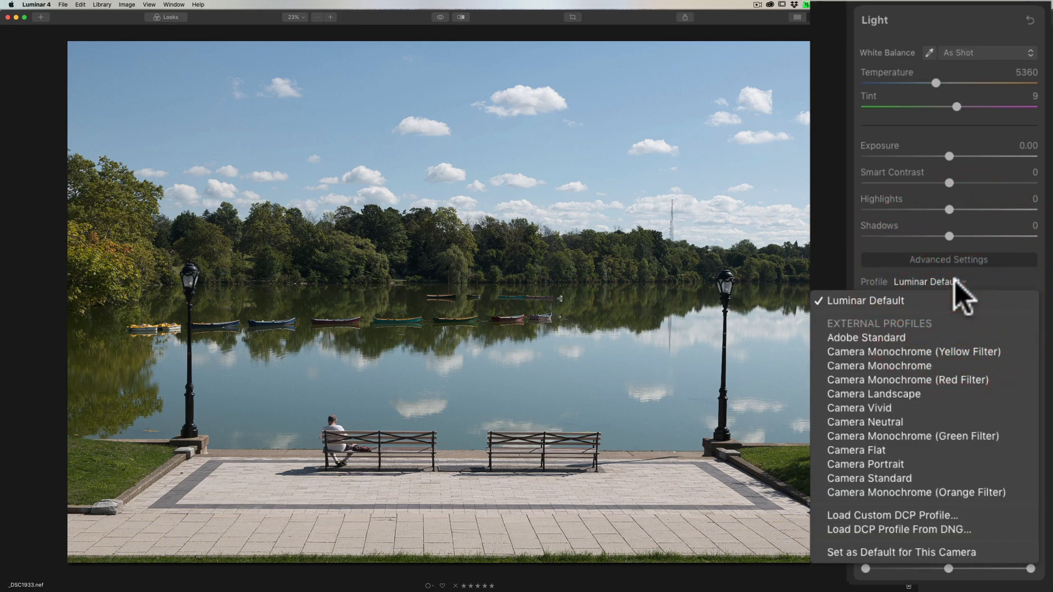
mouse_move(853, 301)
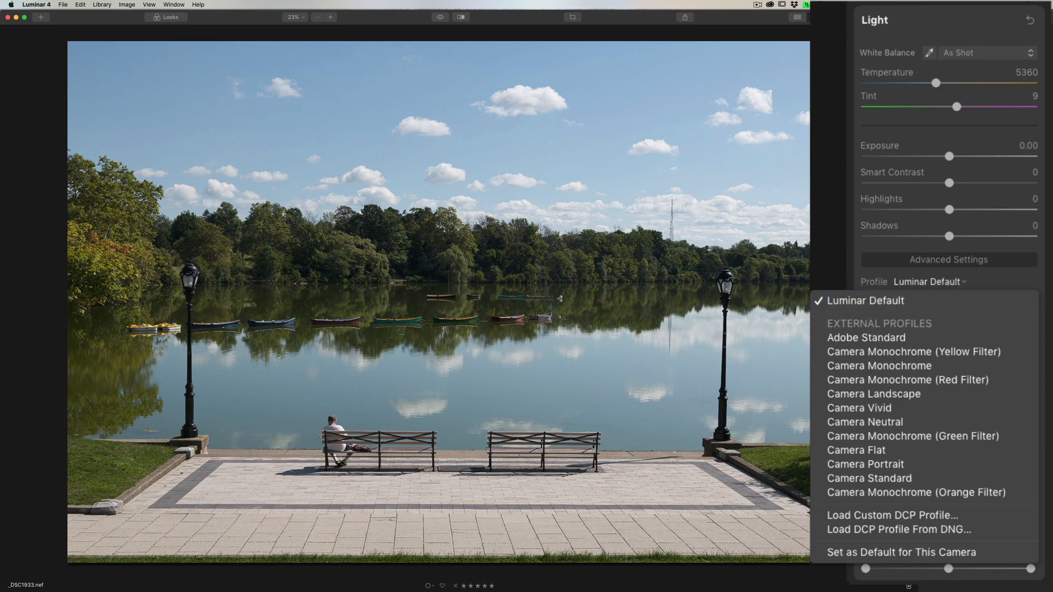
click(859, 408)
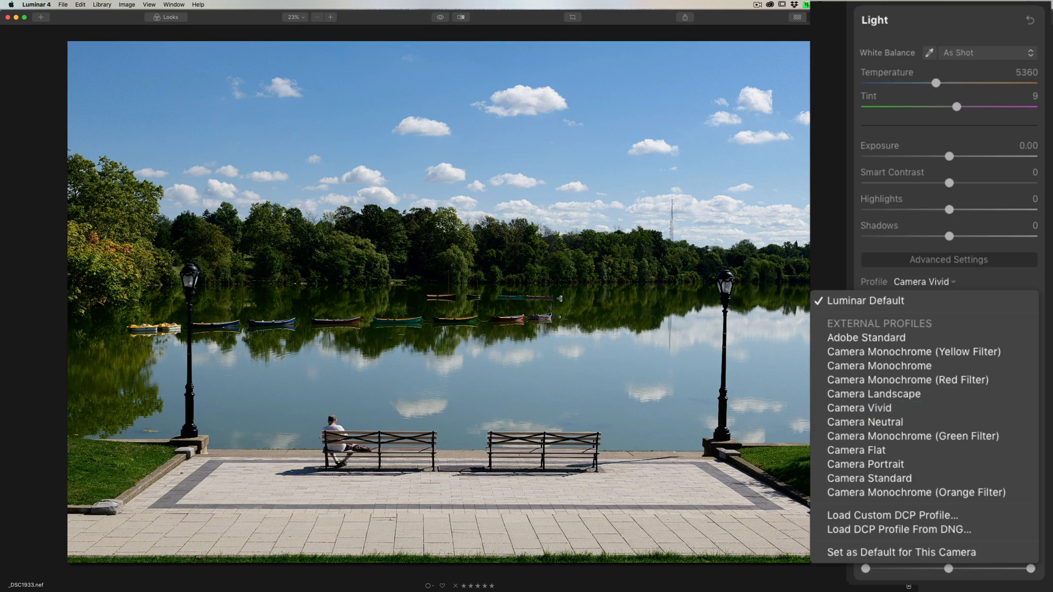
click(866, 300)
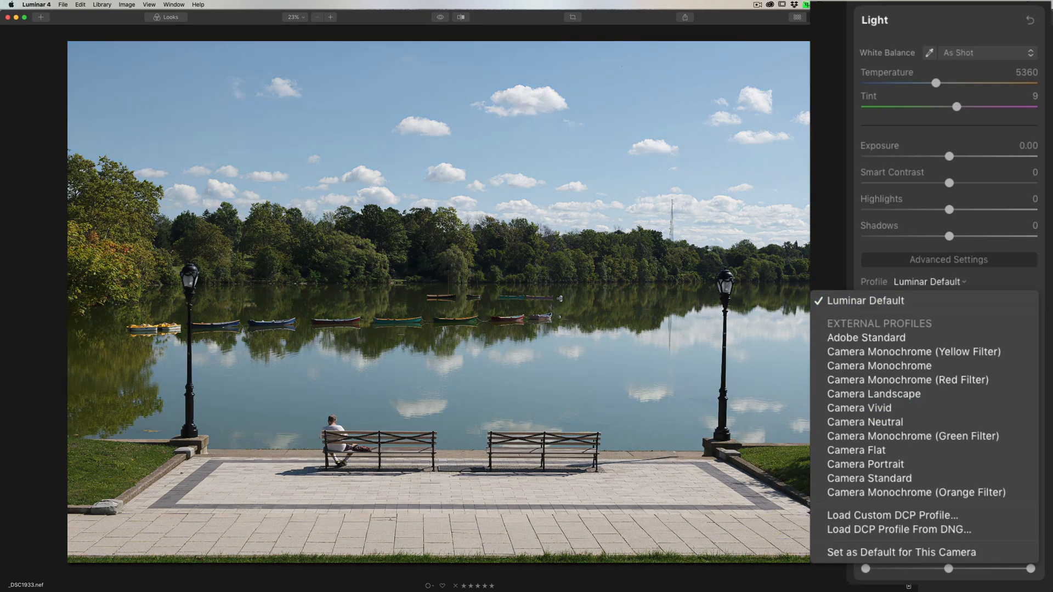
click(858, 407)
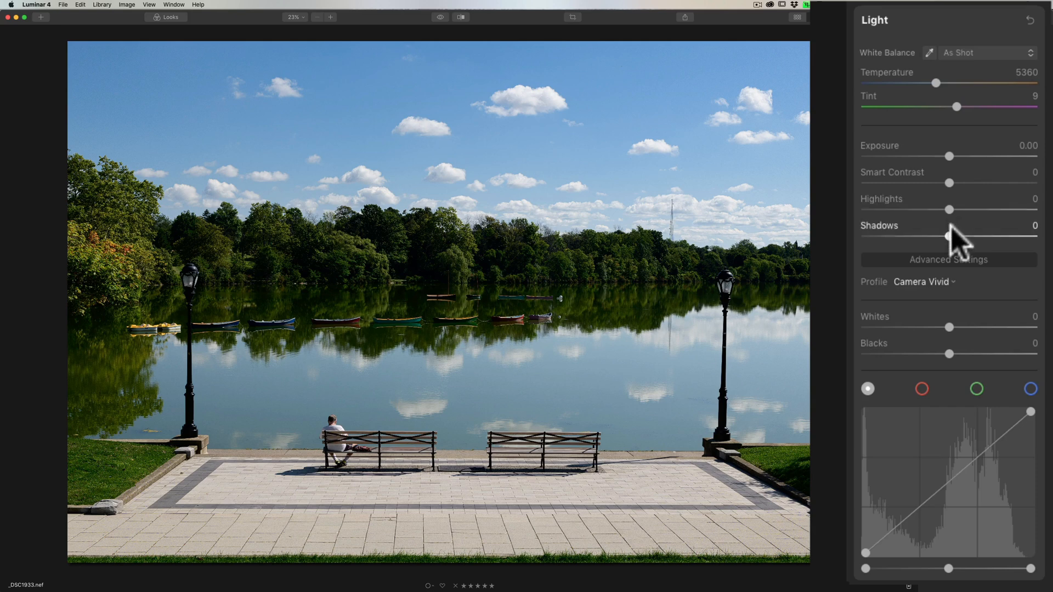
- Raise Shadows to about 44 and lower Highlights to about -33
drag(950, 236, 1007, 235)
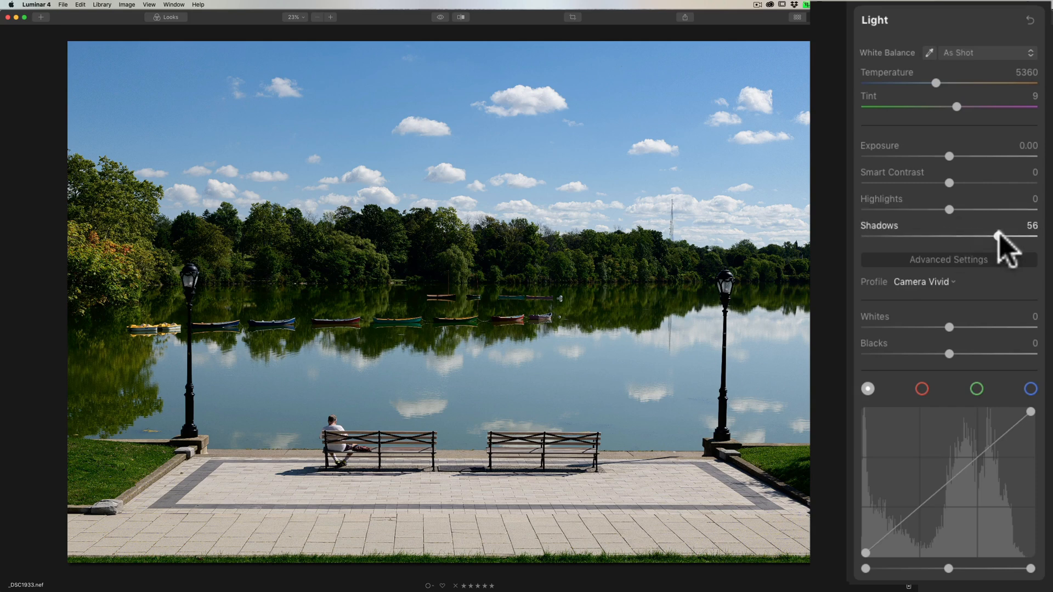
drag(994, 237, 987, 236)
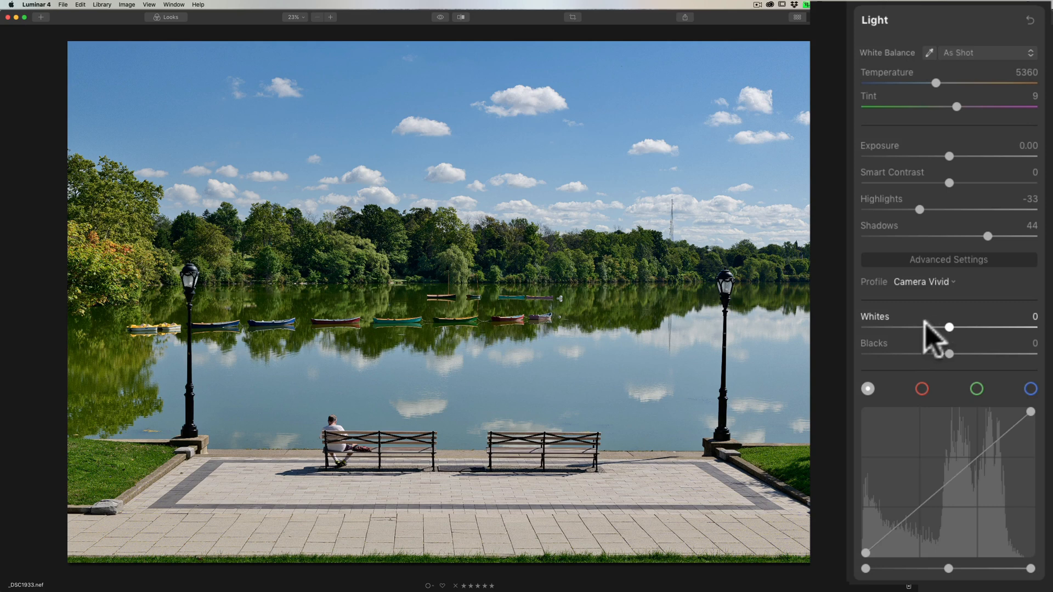
mouse_move(932, 341)
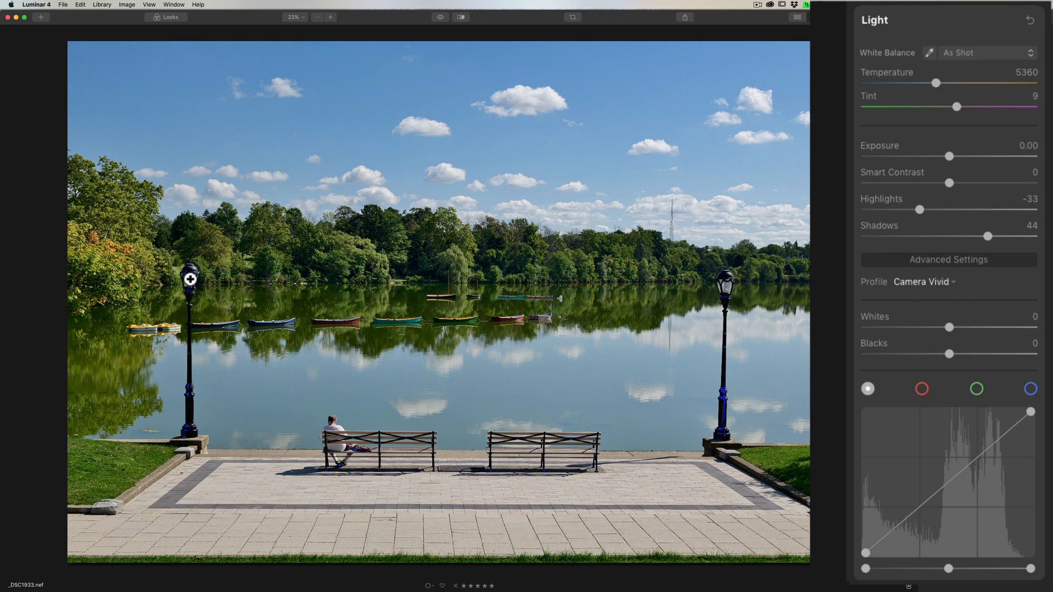
mouse_move(721, 294)
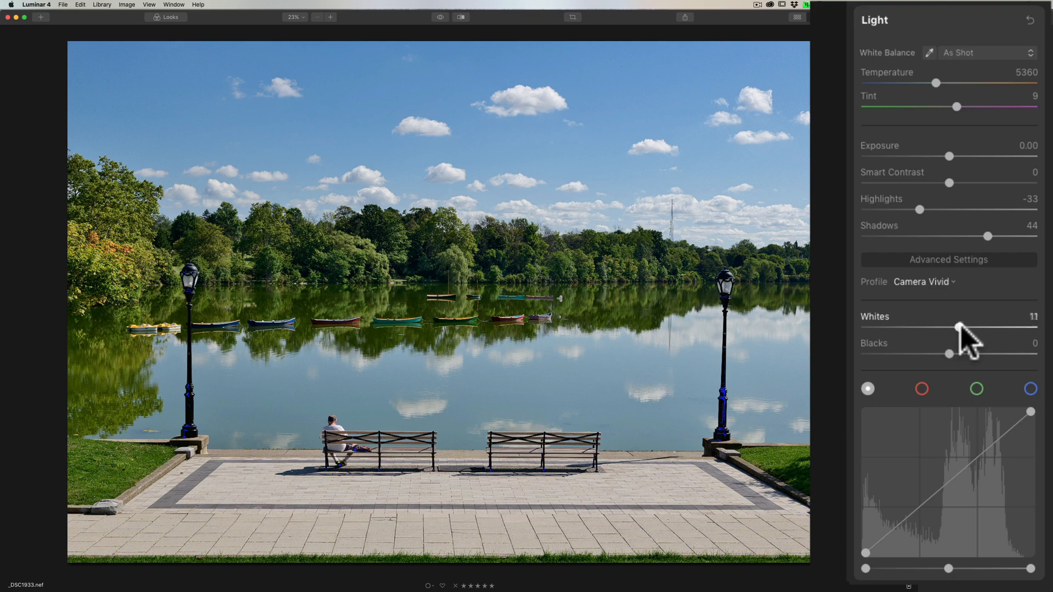
- Set Whites to 76 without clipping clouds and Blacks to -6
drag(939, 328, 1022, 328)
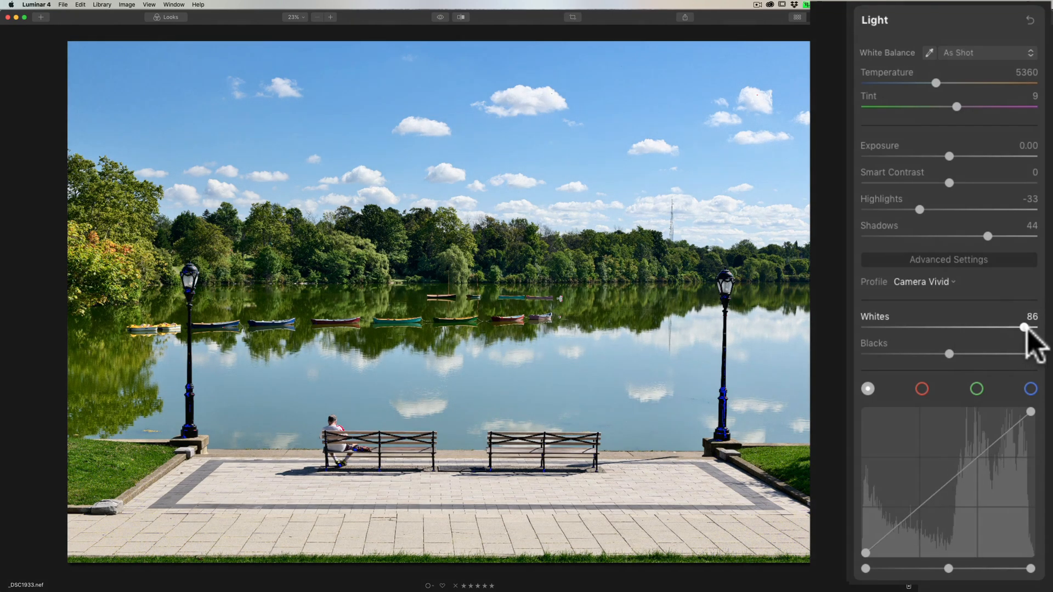
drag(1023, 328, 1035, 328)
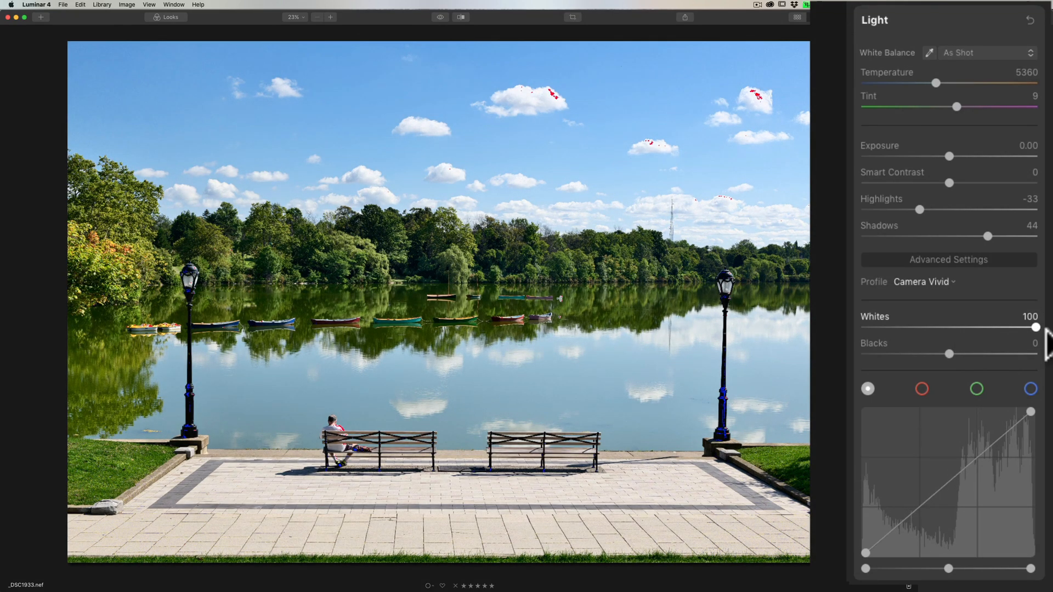
drag(1036, 328, 1024, 328)
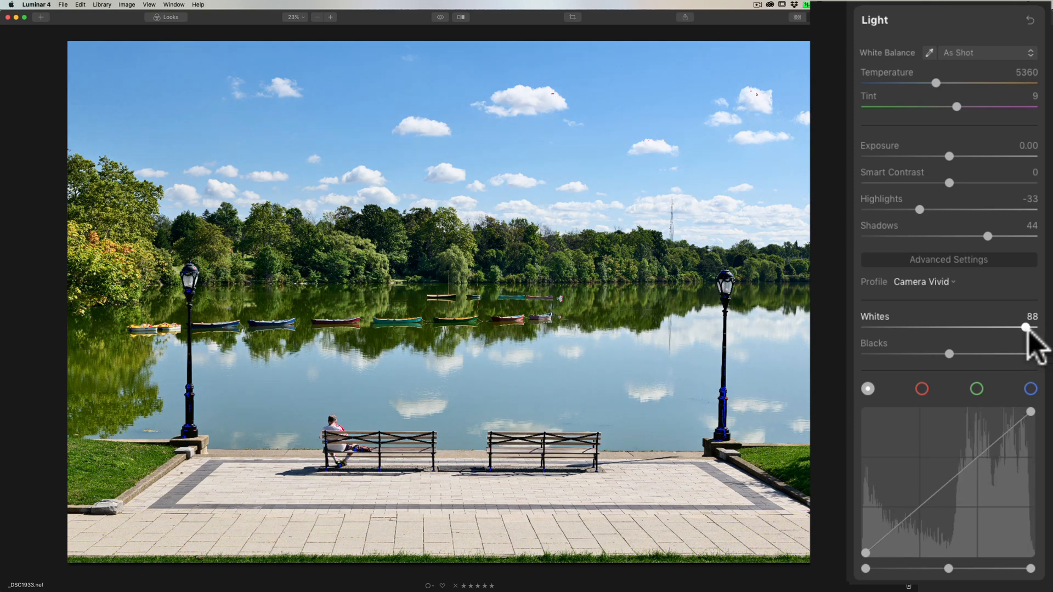
drag(1023, 328, 1015, 328)
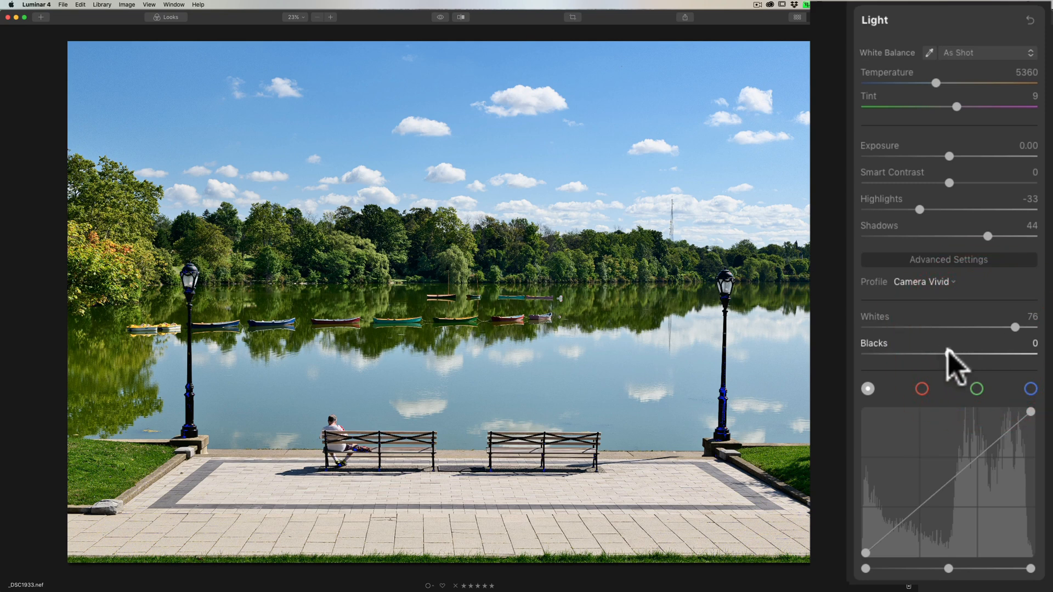
drag(950, 354, 940, 354)
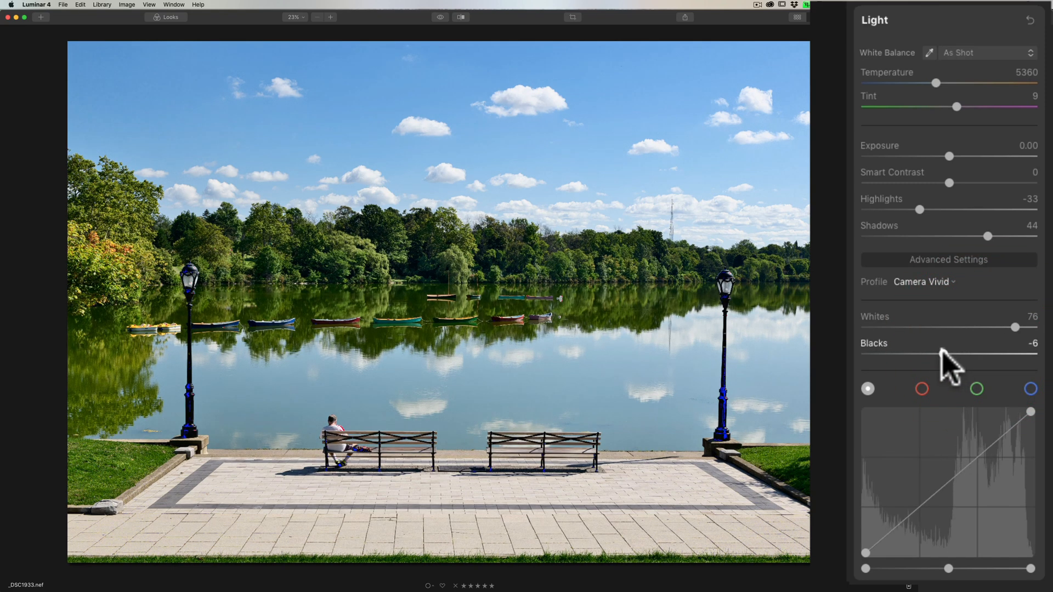
drag(974, 356, 939, 356)
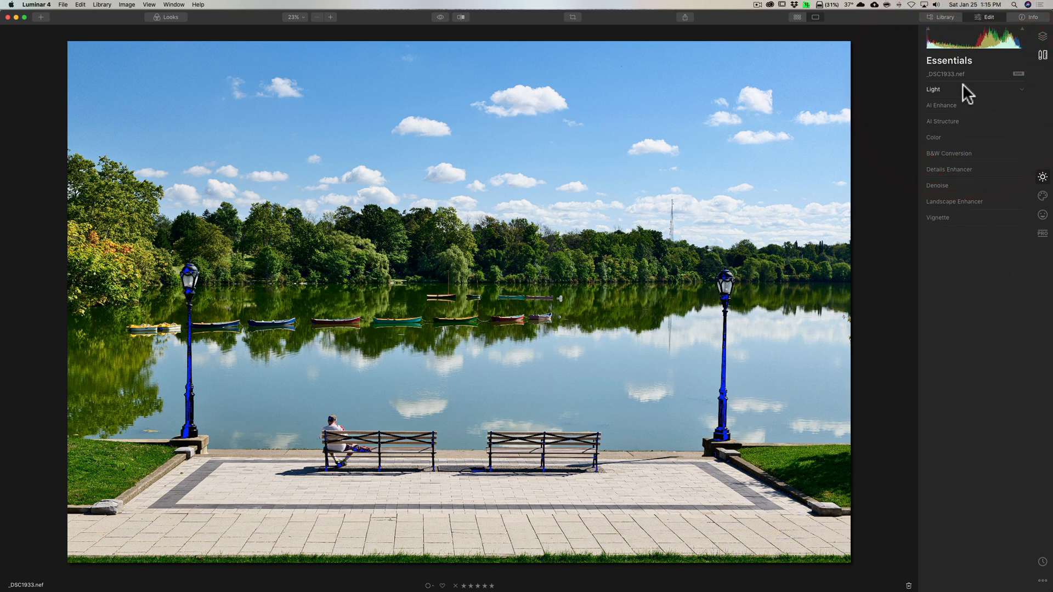
- Set overall saturation to 4, yellow luminance to 38 and yellow saturation to 6
click(933, 137)
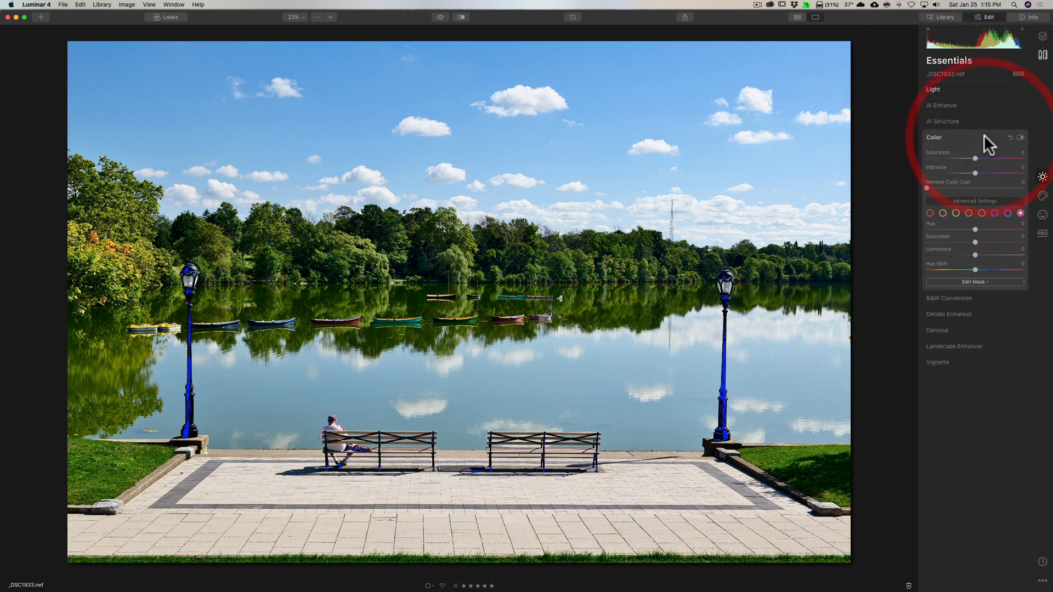
drag(975, 158, 980, 158)
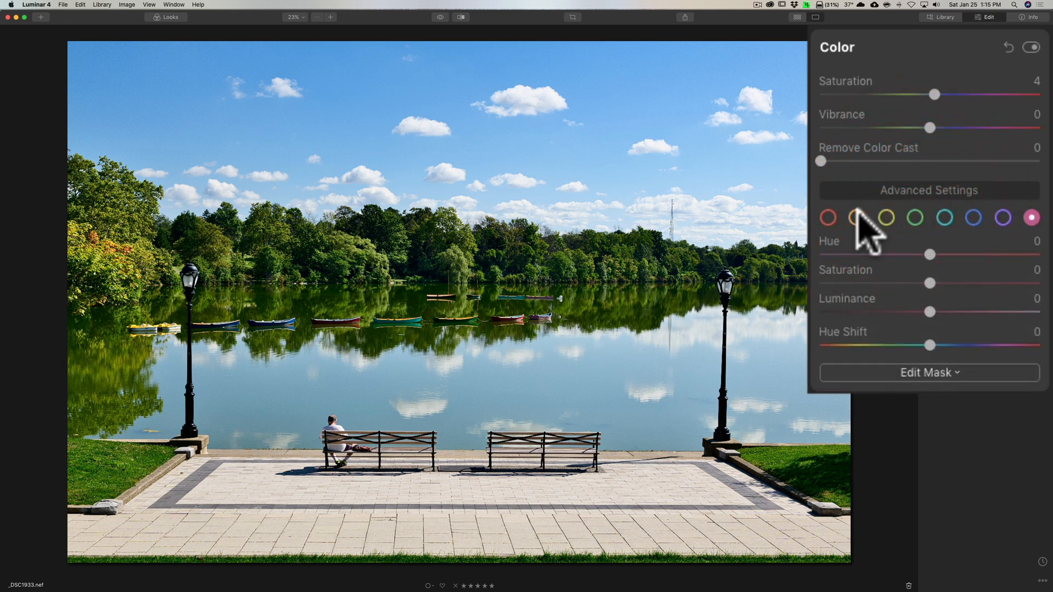
click(885, 217)
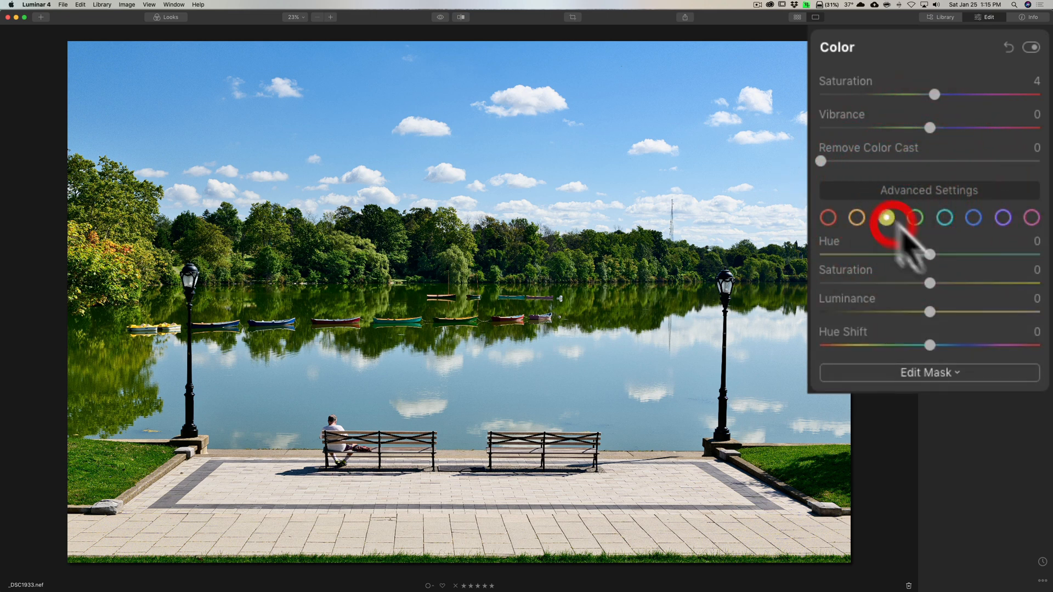
drag(930, 312, 940, 312)
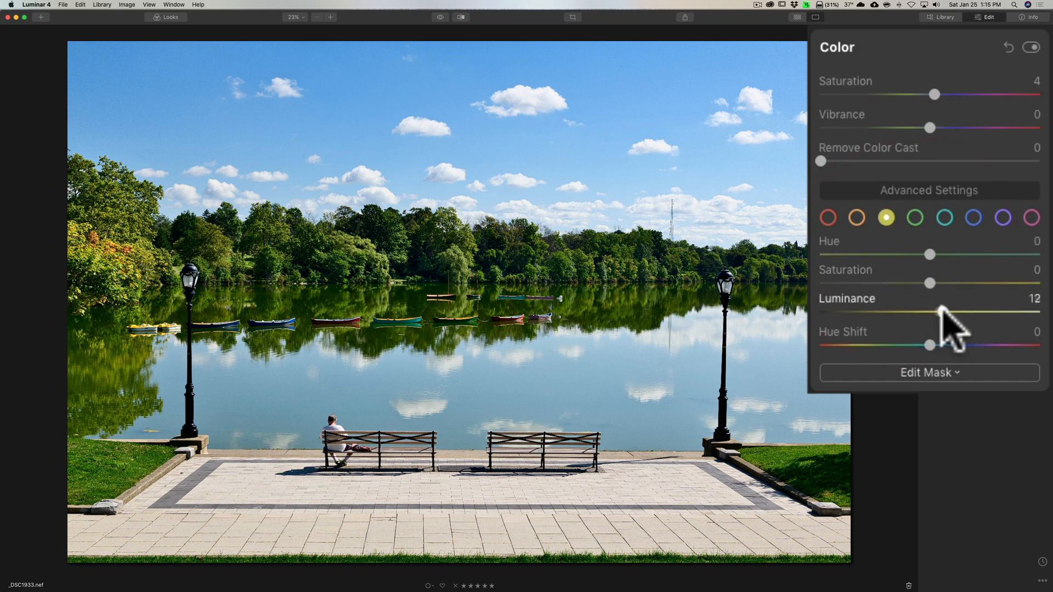
drag(929, 314, 974, 314)
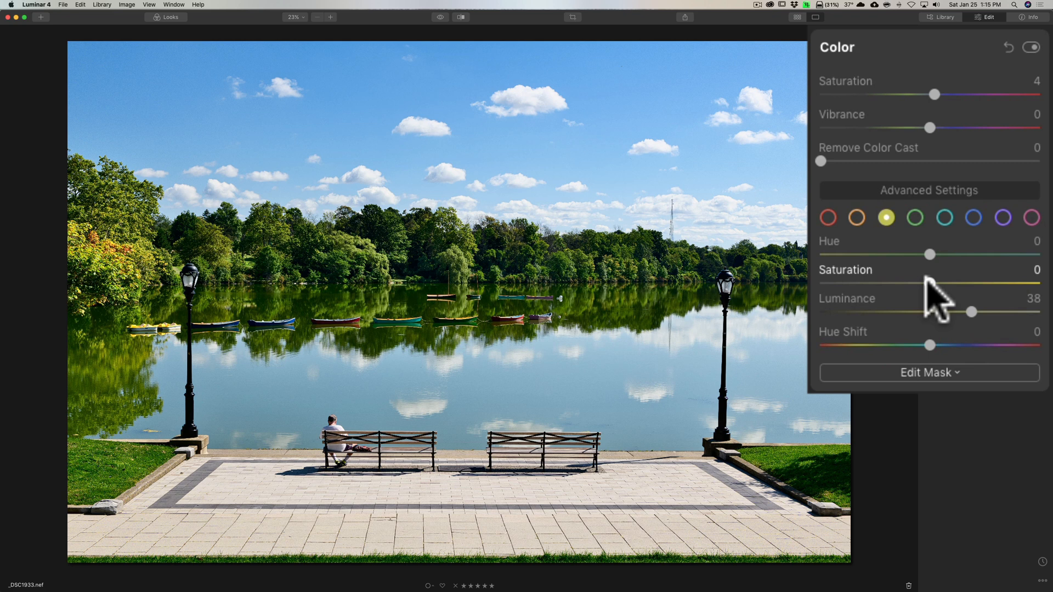
drag(930, 283, 936, 283)
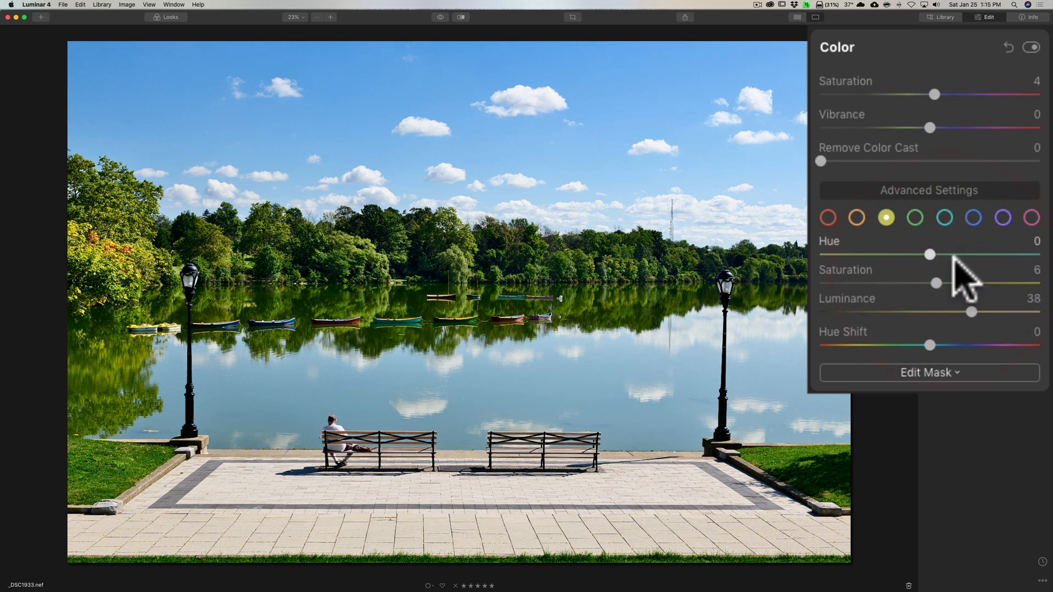
click(972, 217)
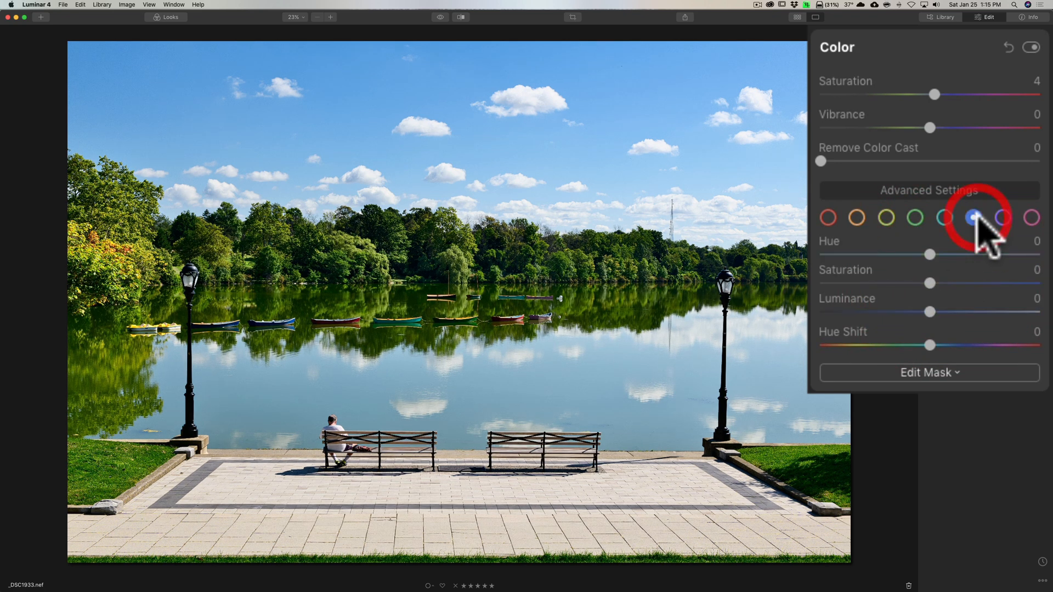
click(972, 217)
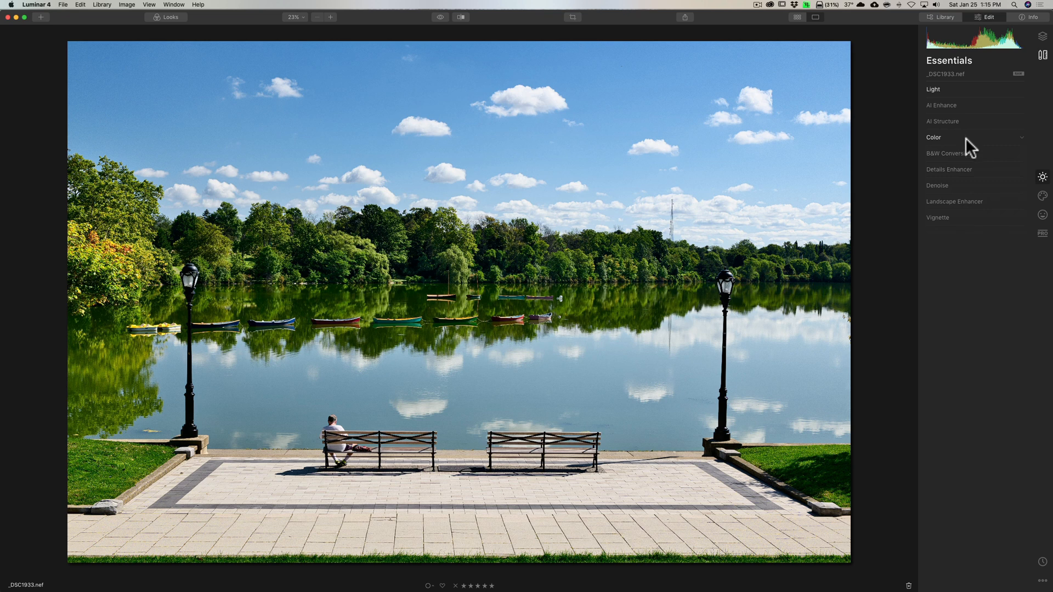
- Raise the AI Sky Enhancer in AI Enhance and inspect the sky magnified
click(954, 202)
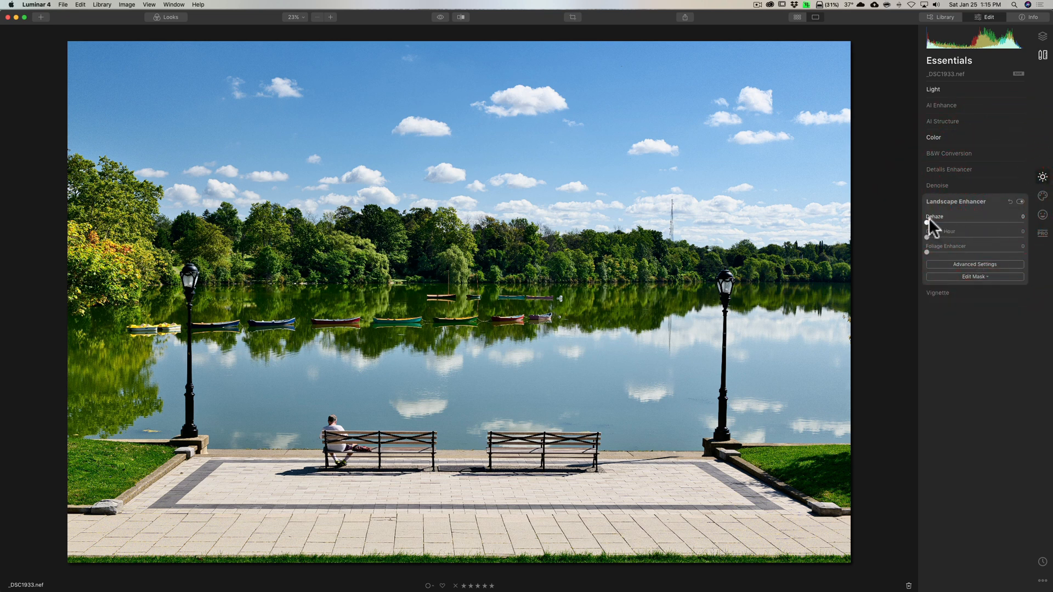
click(956, 201)
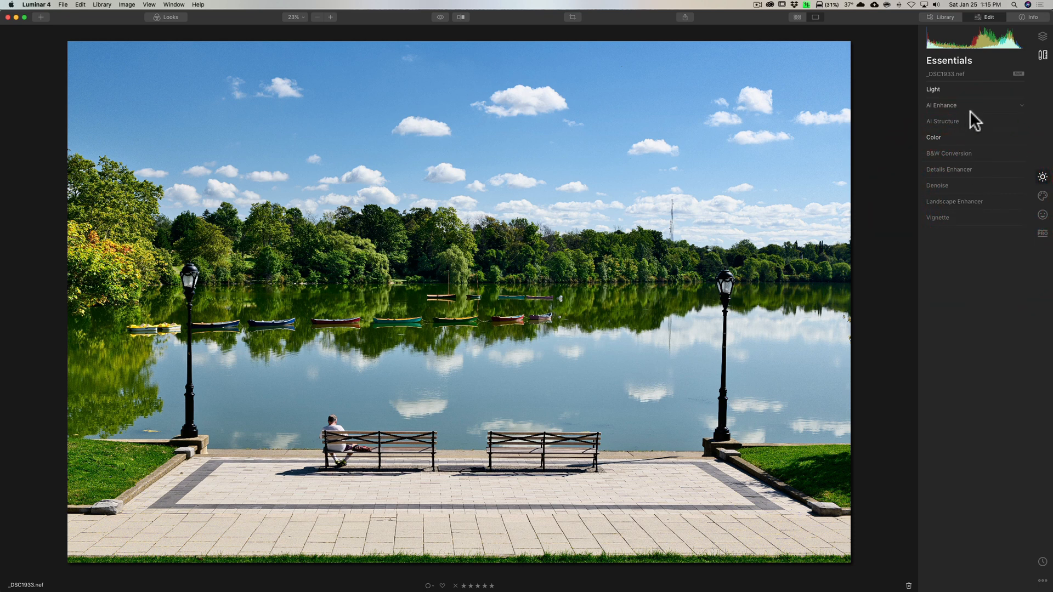
mouse_move(976, 127)
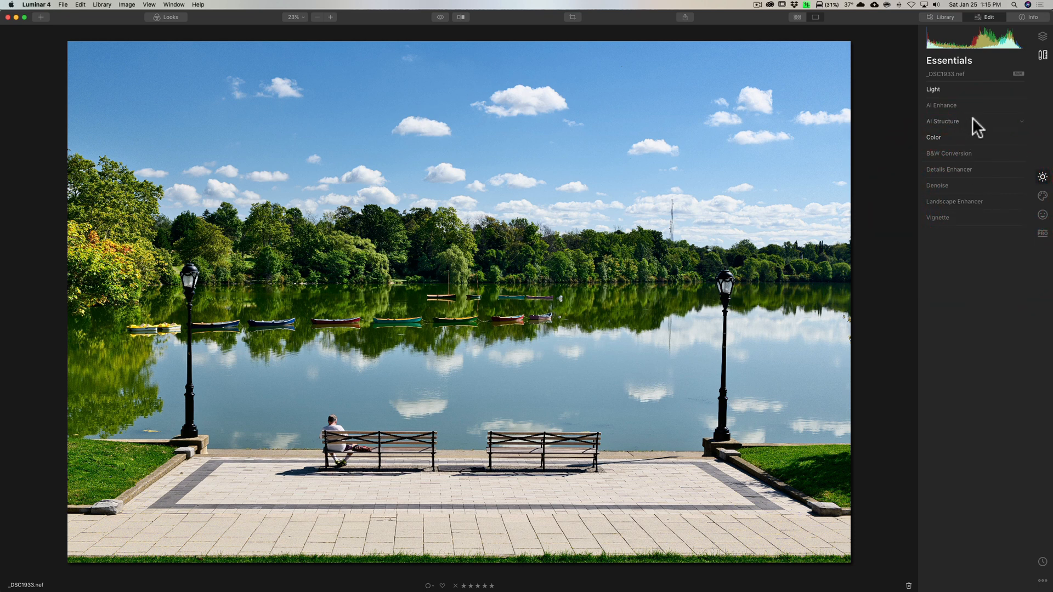
click(941, 105)
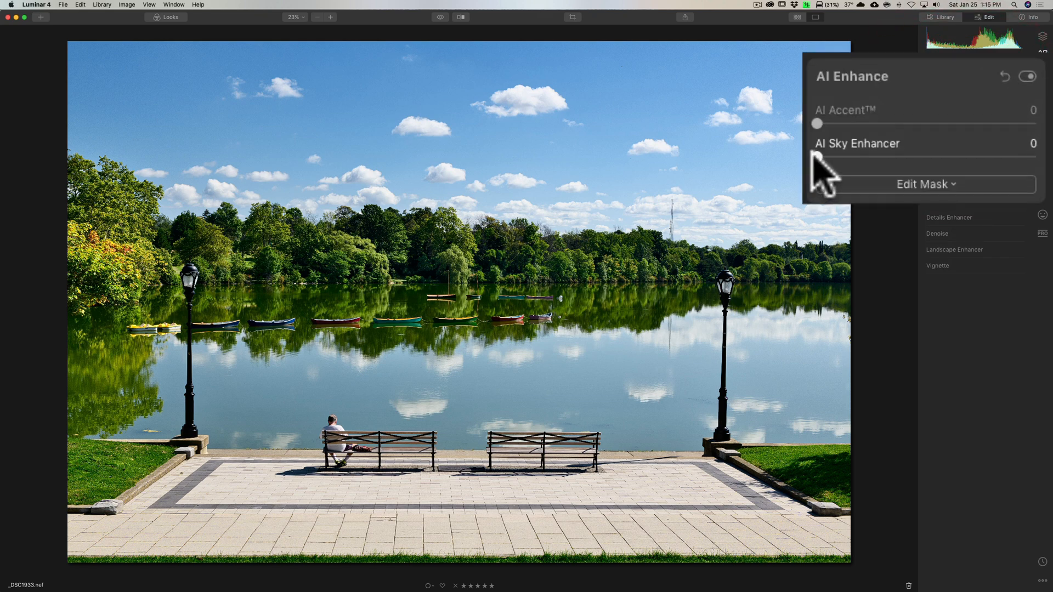
drag(816, 161, 869, 161)
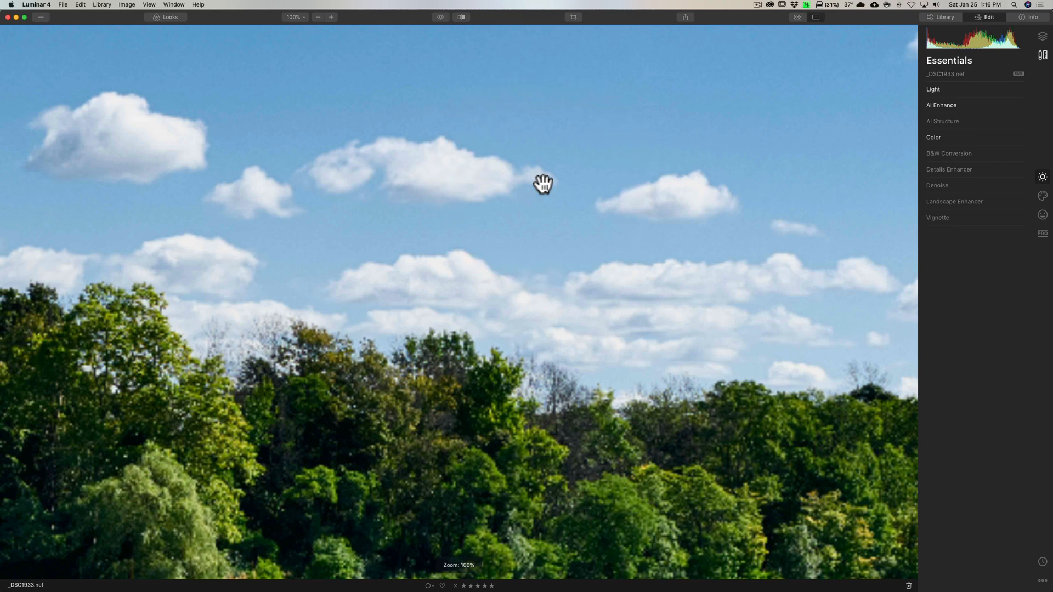
drag(543, 183, 570, 174)
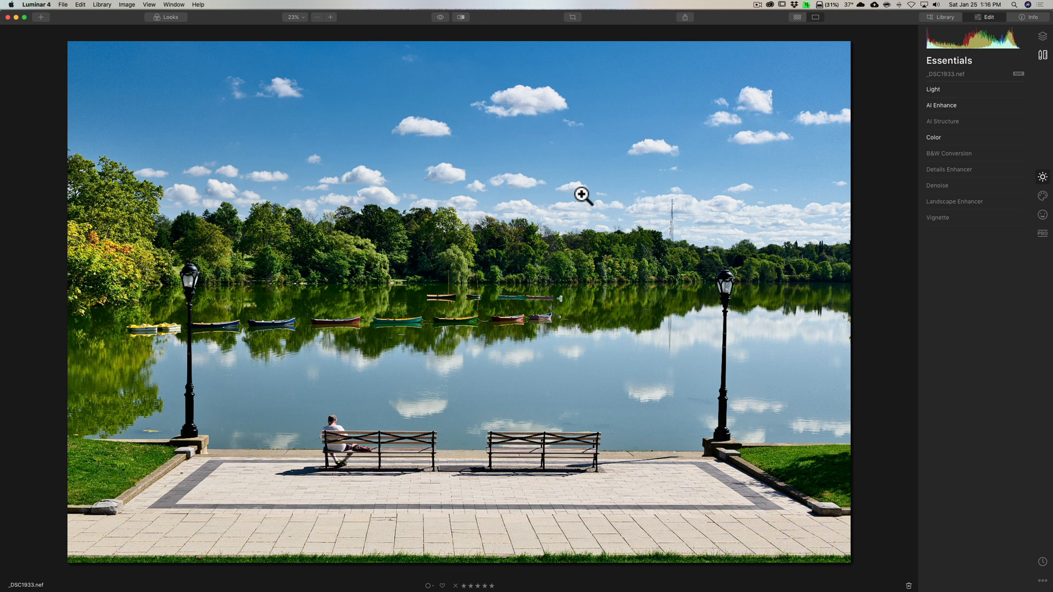
mouse_move(985, 159)
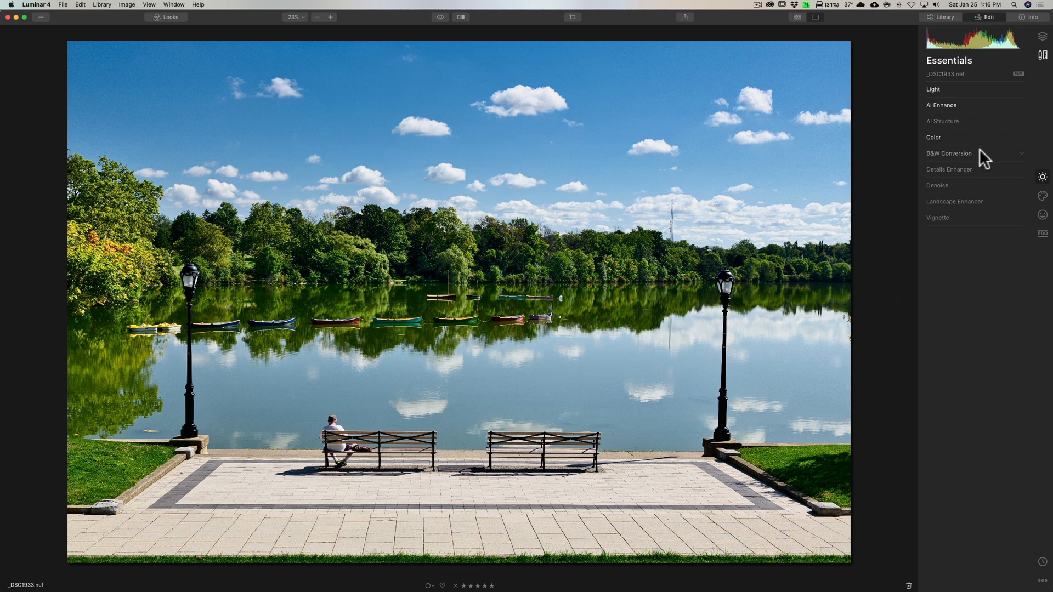
mouse_move(974, 169)
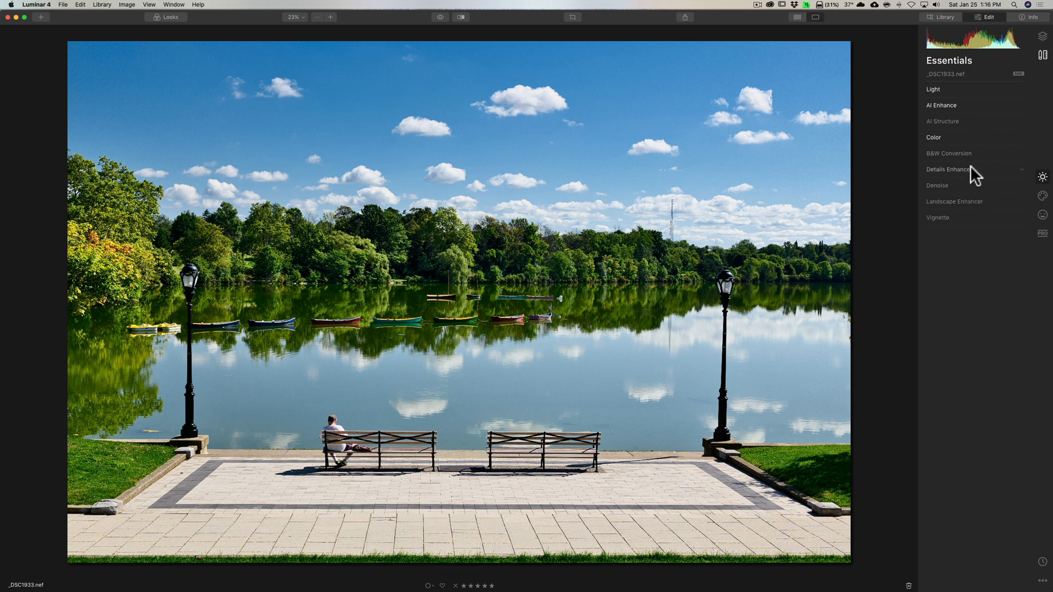
- Set Details Enhancer sharpening to 31
click(949, 169)
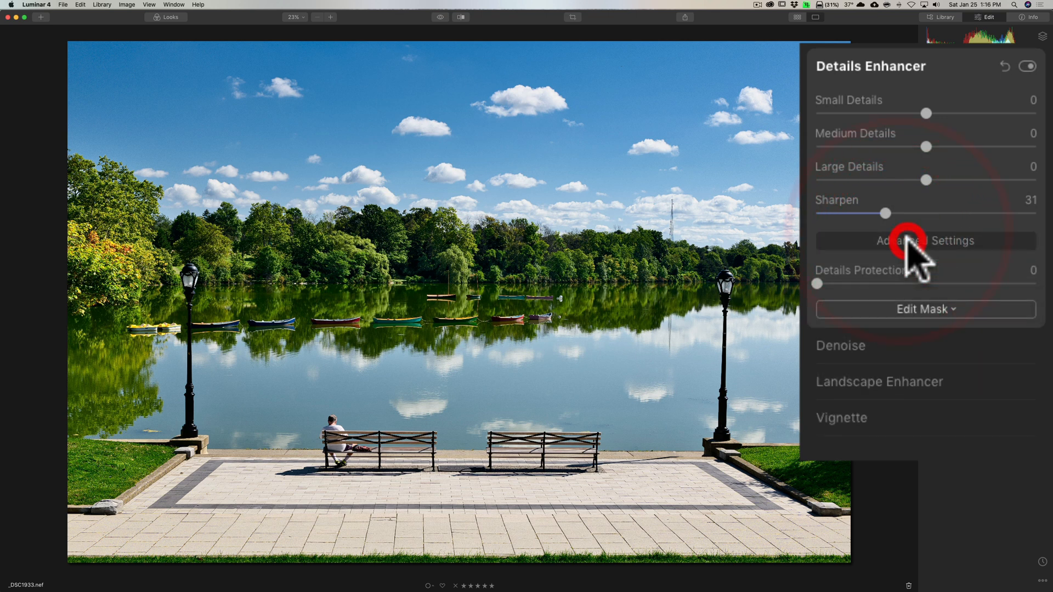
click(925, 240)
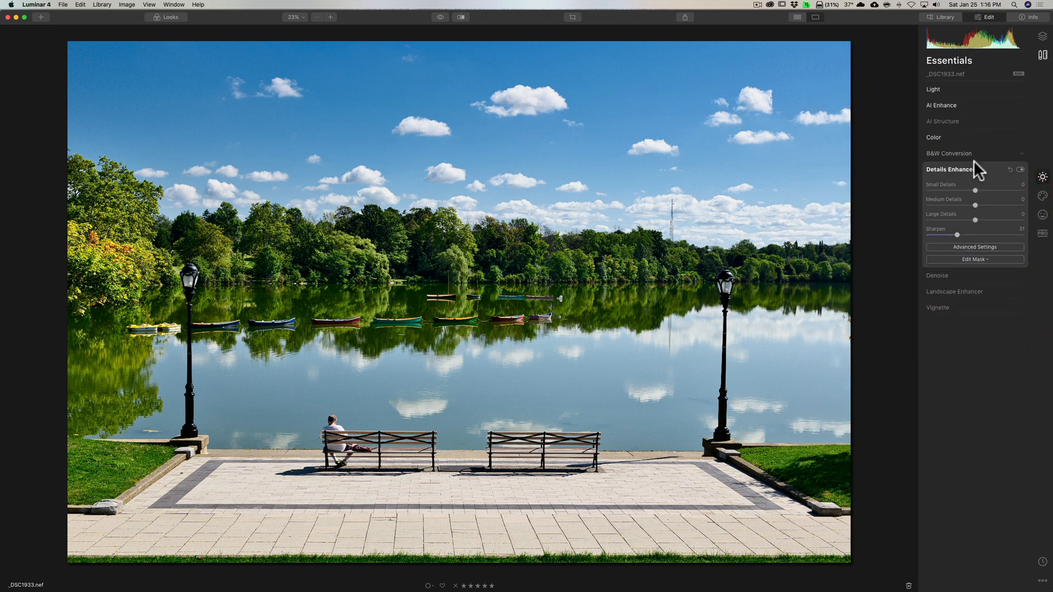
click(948, 168)
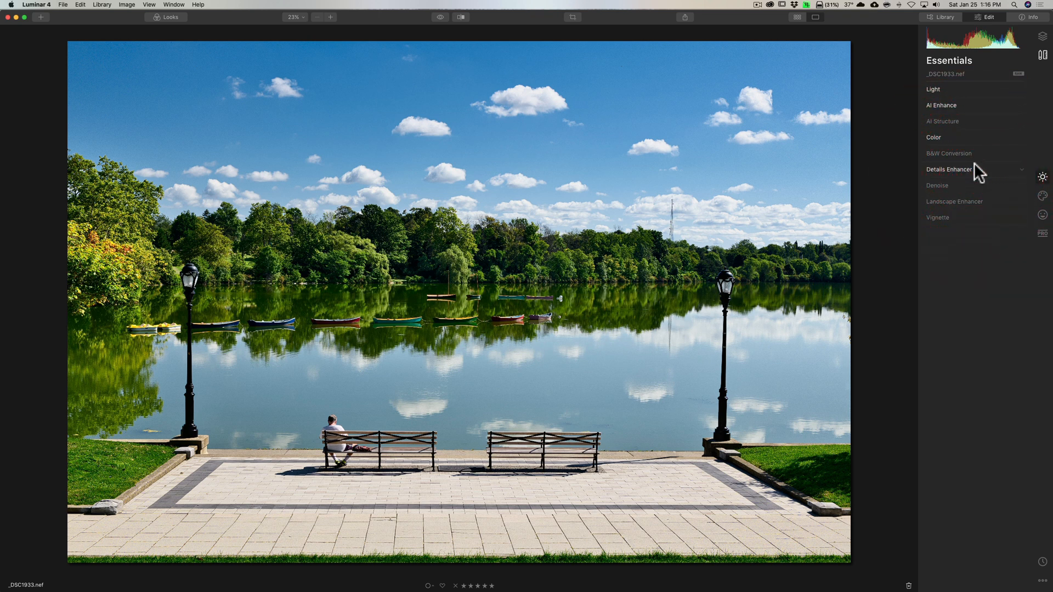
click(932, 138)
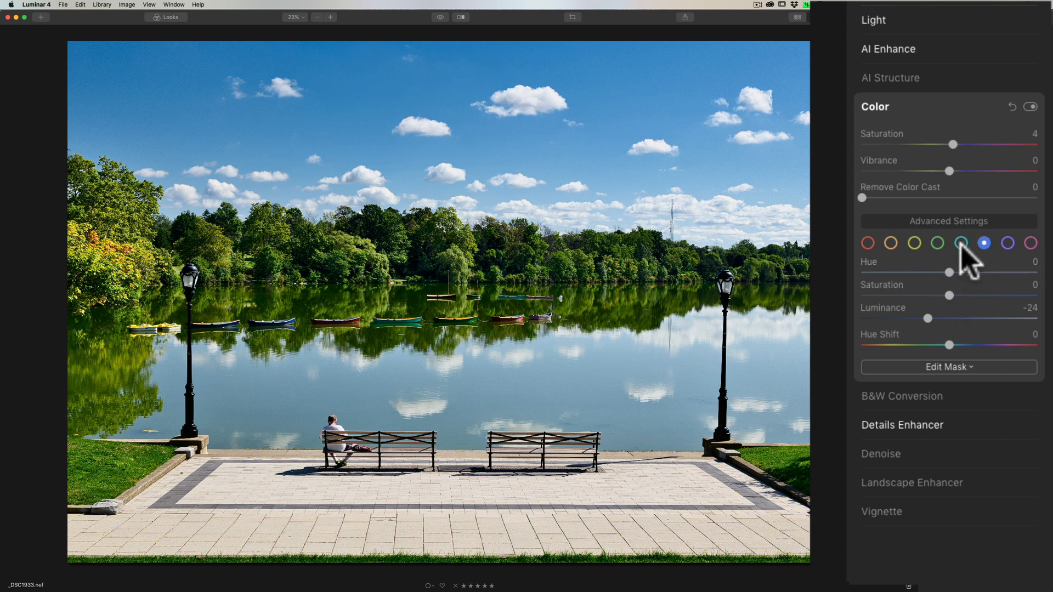
- Raise aqua luminance to 37 and darken blue luminance to -33
click(960, 243)
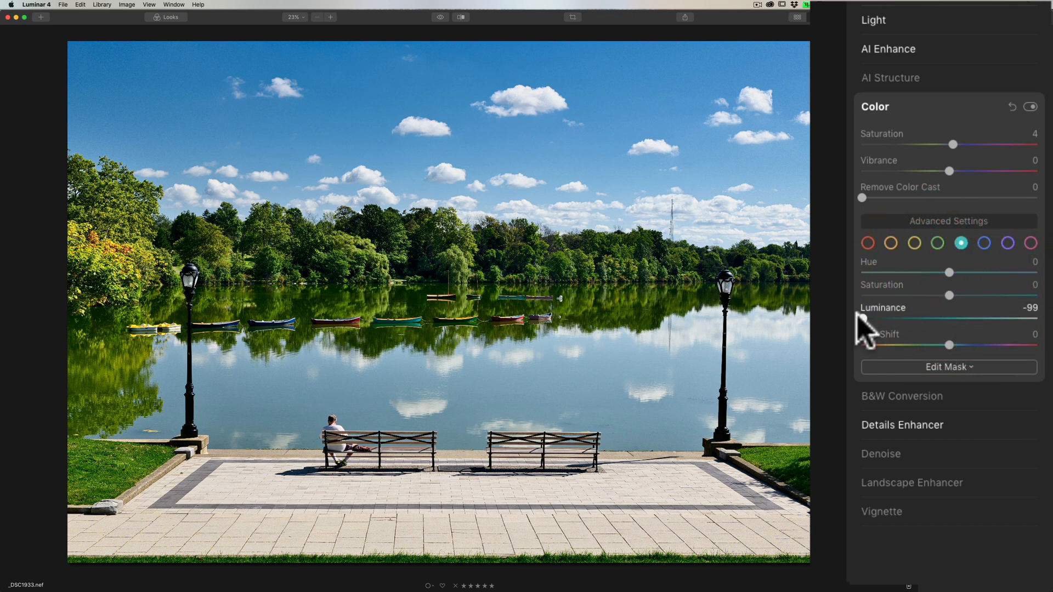
drag(879, 321, 923, 321)
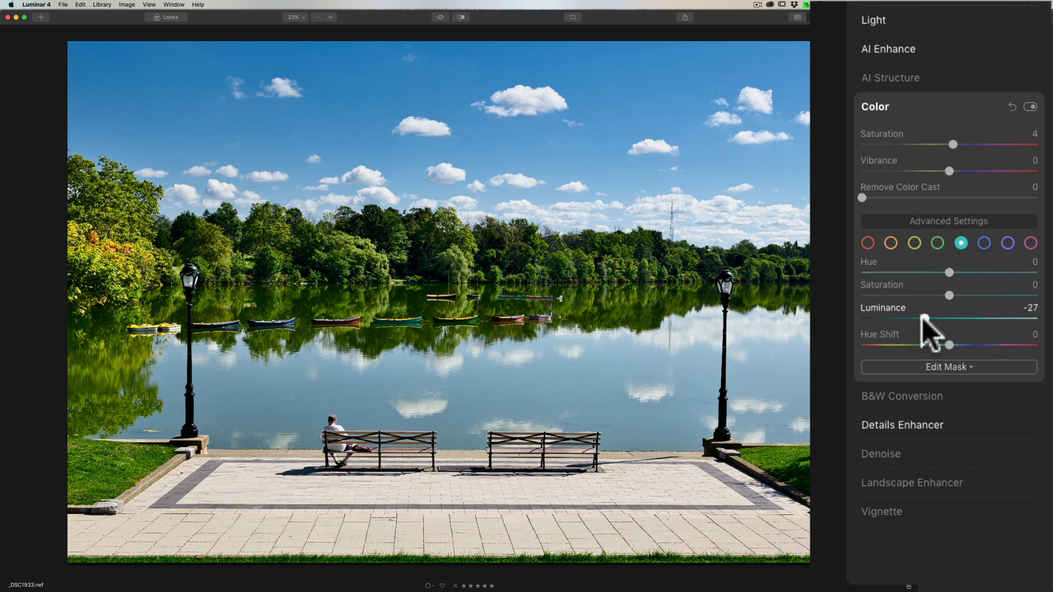
drag(922, 320, 949, 319)
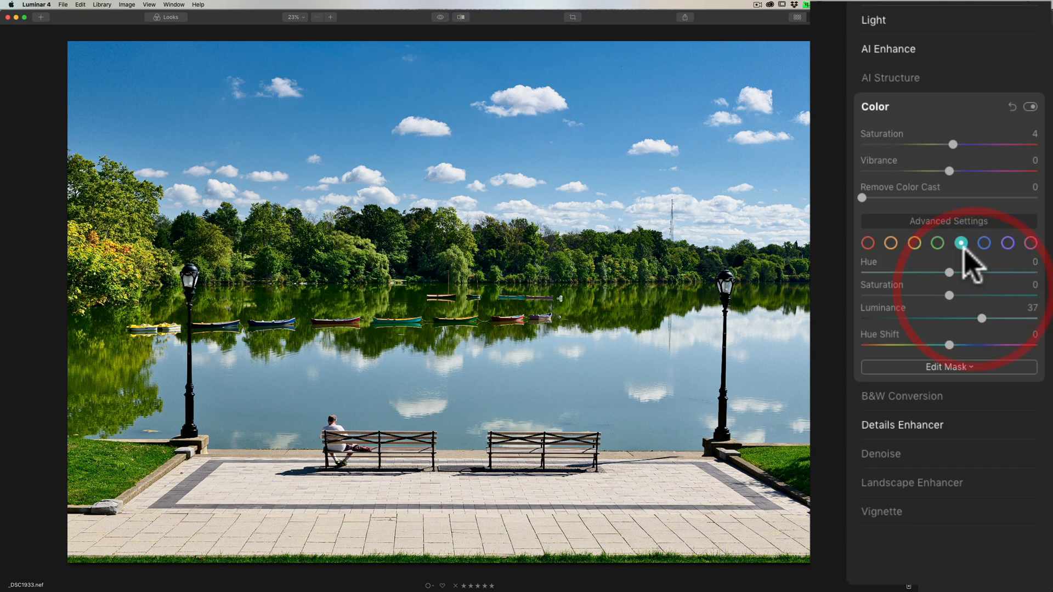
drag(980, 318, 927, 318)
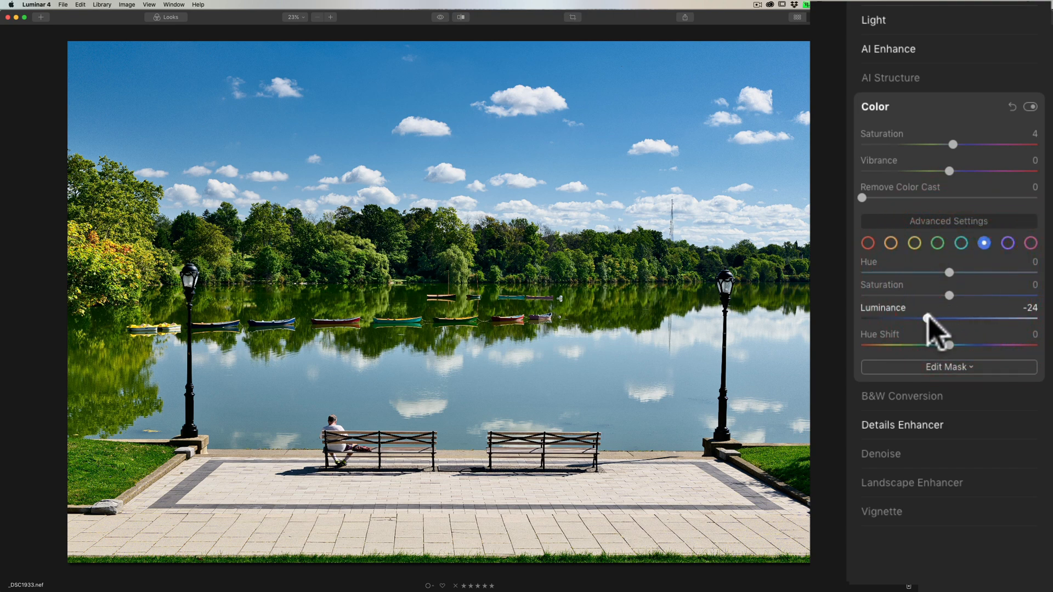
drag(954, 322, 949, 322)
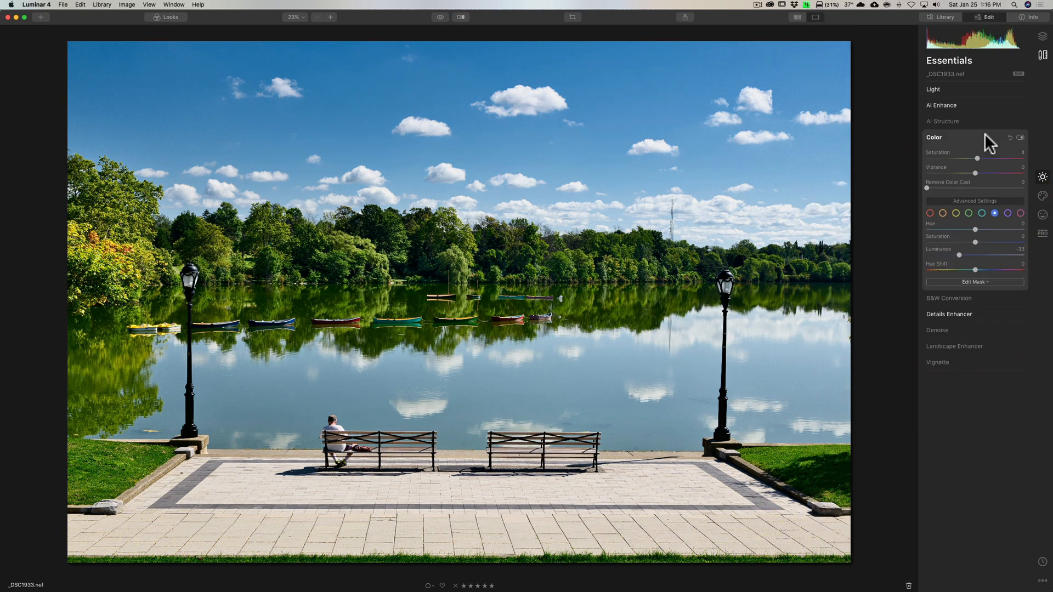
click(933, 137)
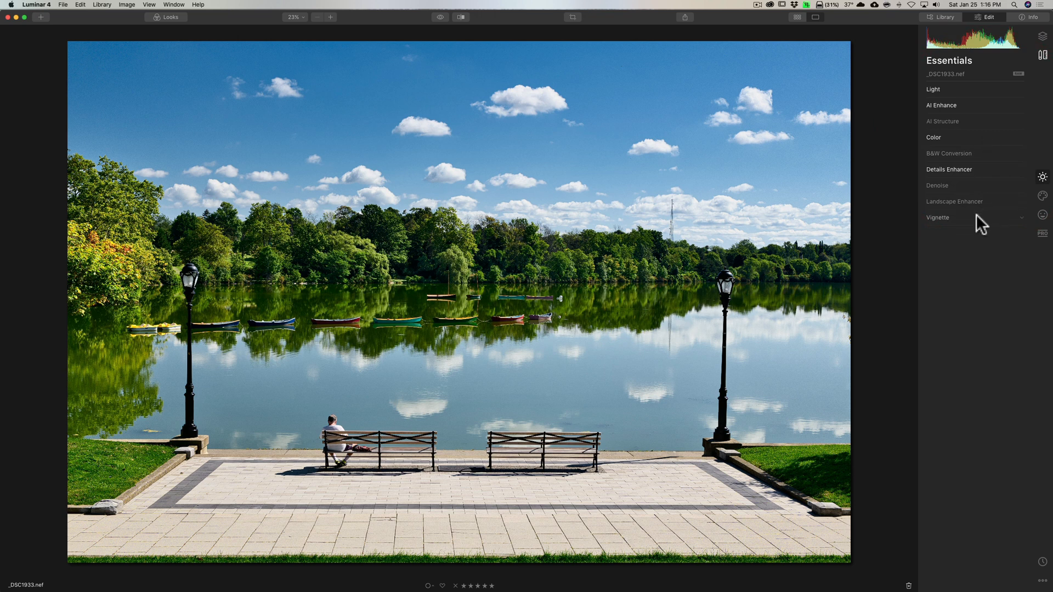
- Set the vignette amount to -29 and show the original photo for comparison
click(938, 218)
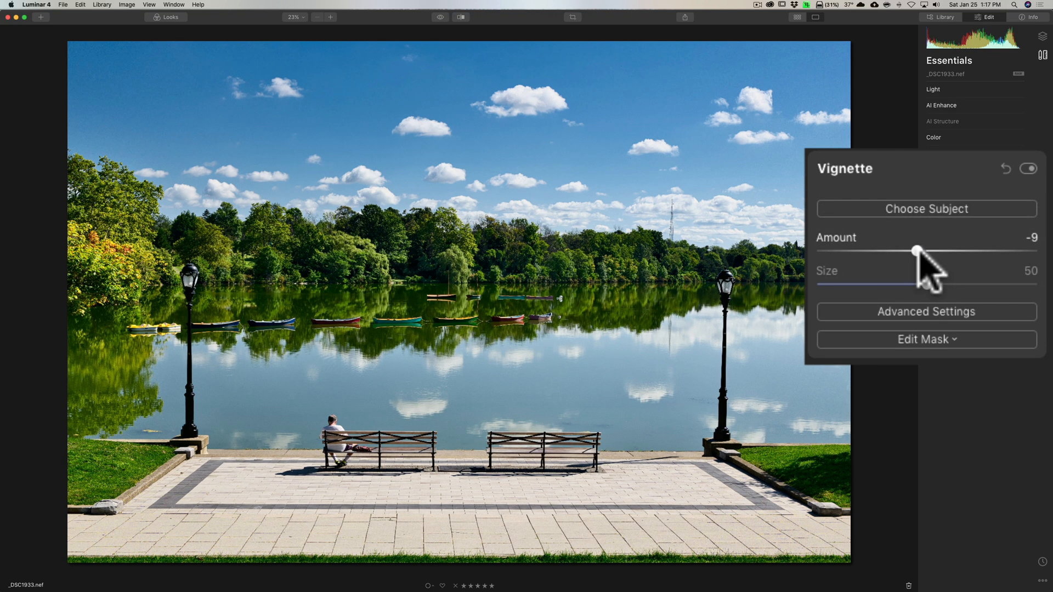
drag(918, 251, 891, 250)
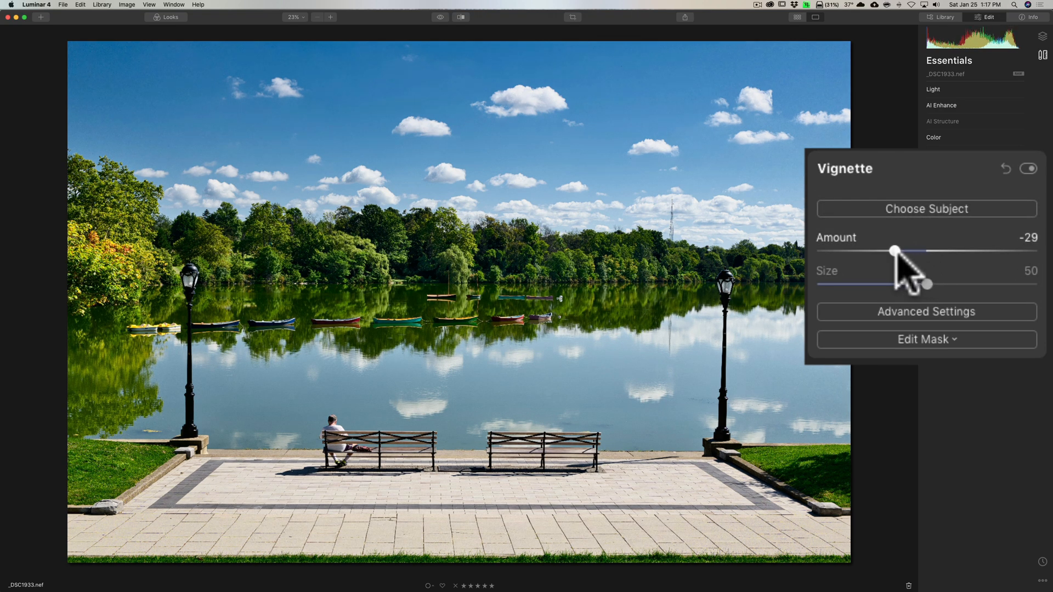
drag(895, 250, 907, 251)
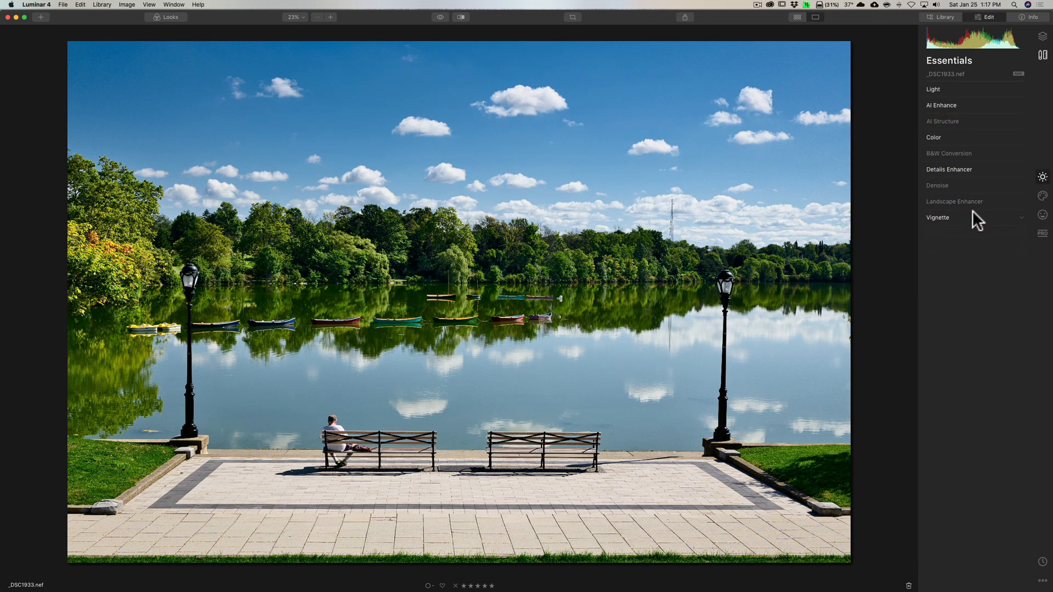
click(439, 17)
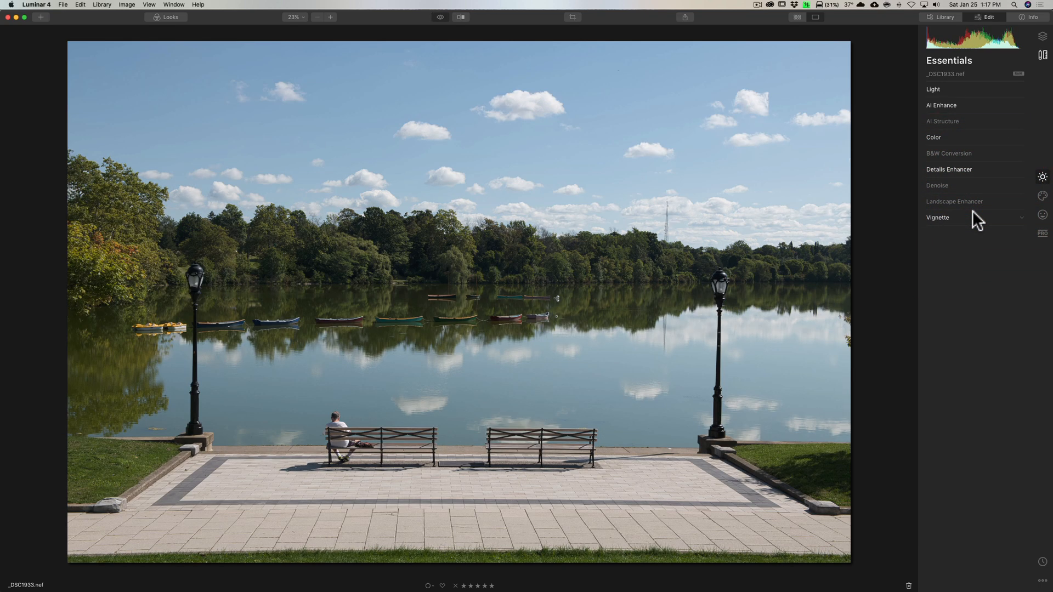